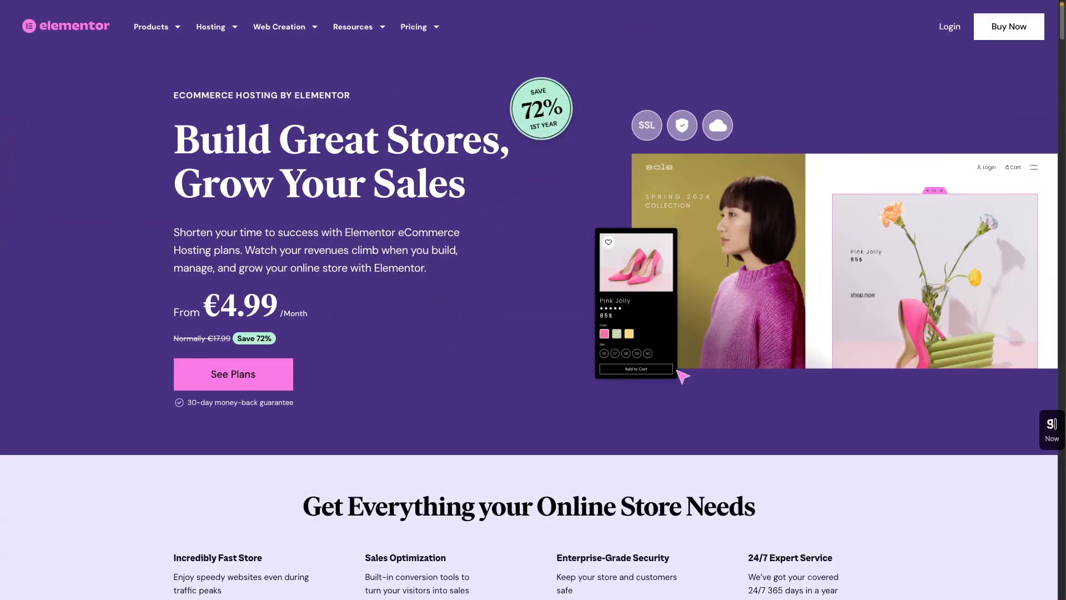
# Step: Scroll through the Site Mailer product page's benefits on the Elementor website
pyautogui.scroll(-3)
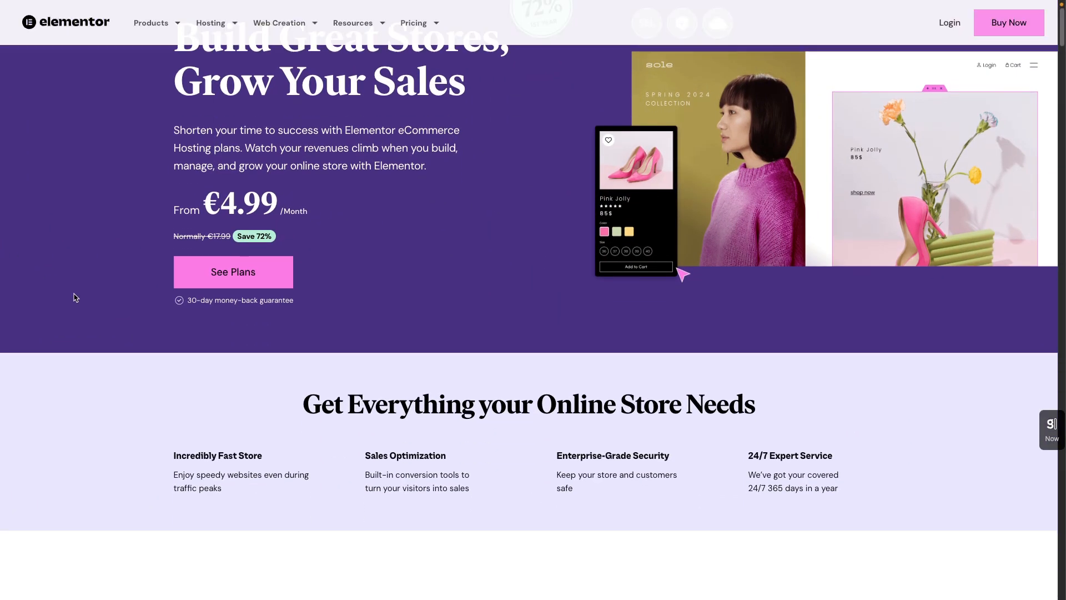
pyautogui.scroll(-3)
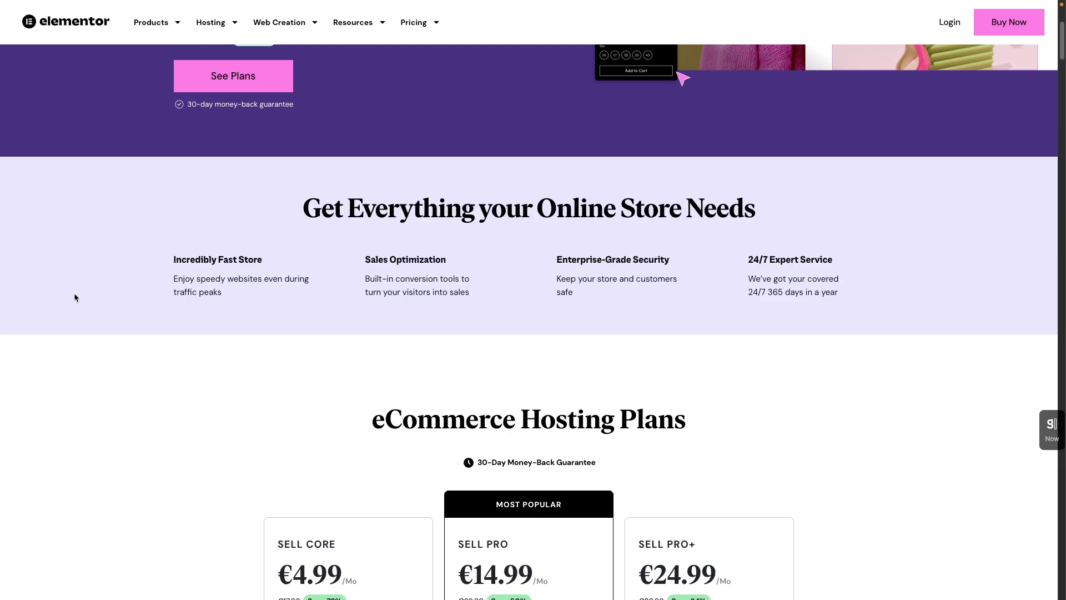
pyautogui.scroll(-3)
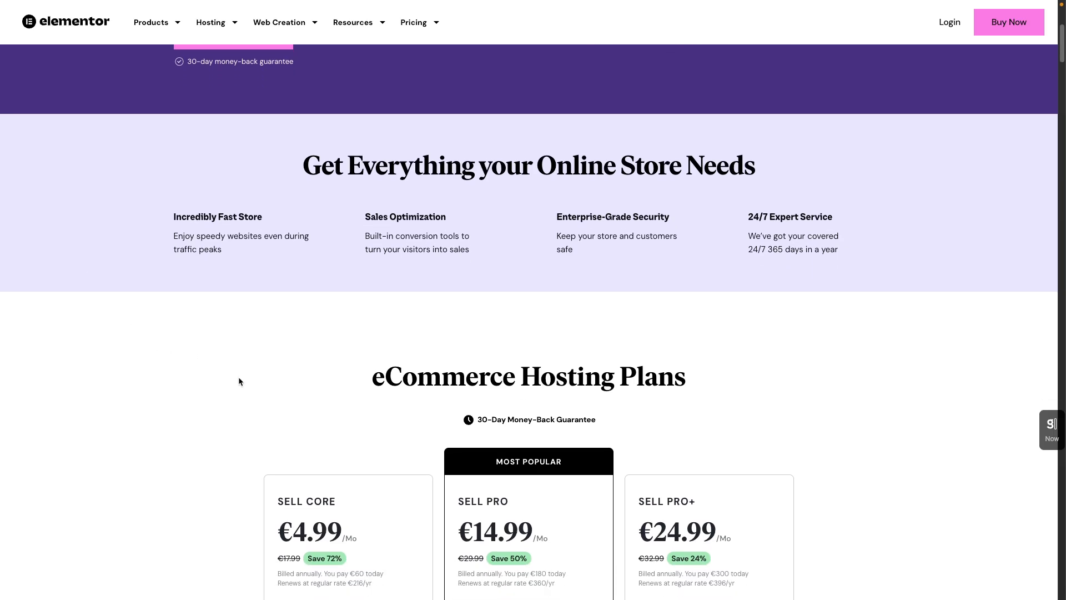
pyautogui.scroll(-3)
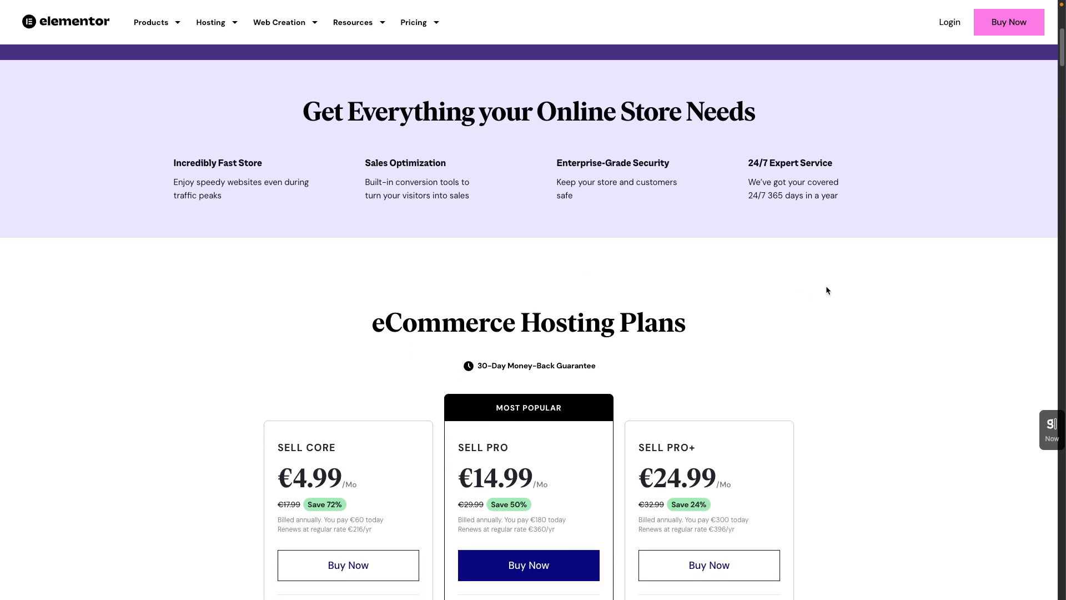
pyautogui.scroll(-3)
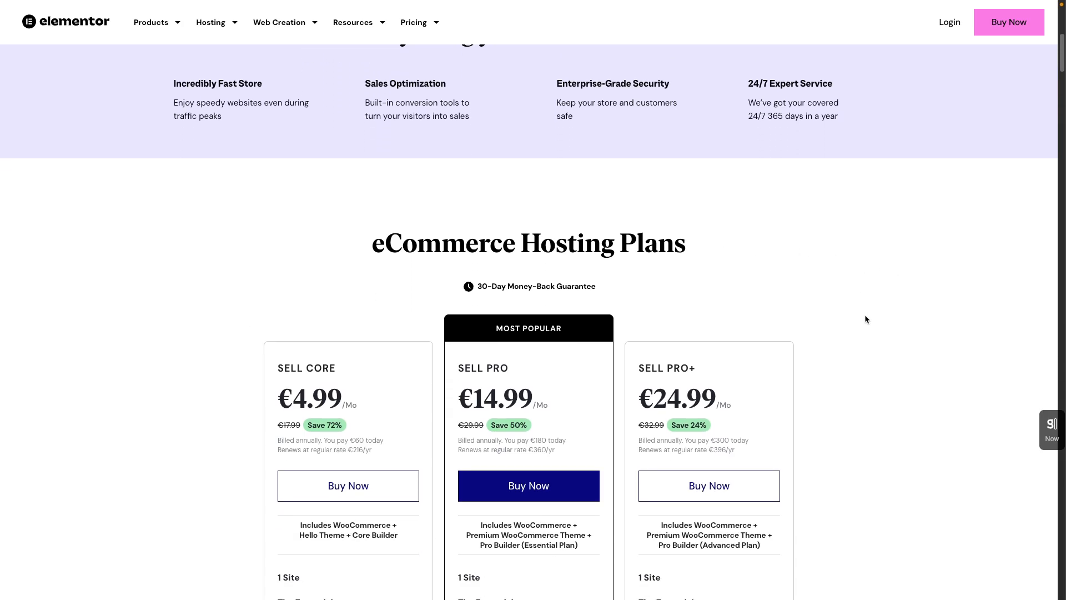
pyautogui.scroll(-3)
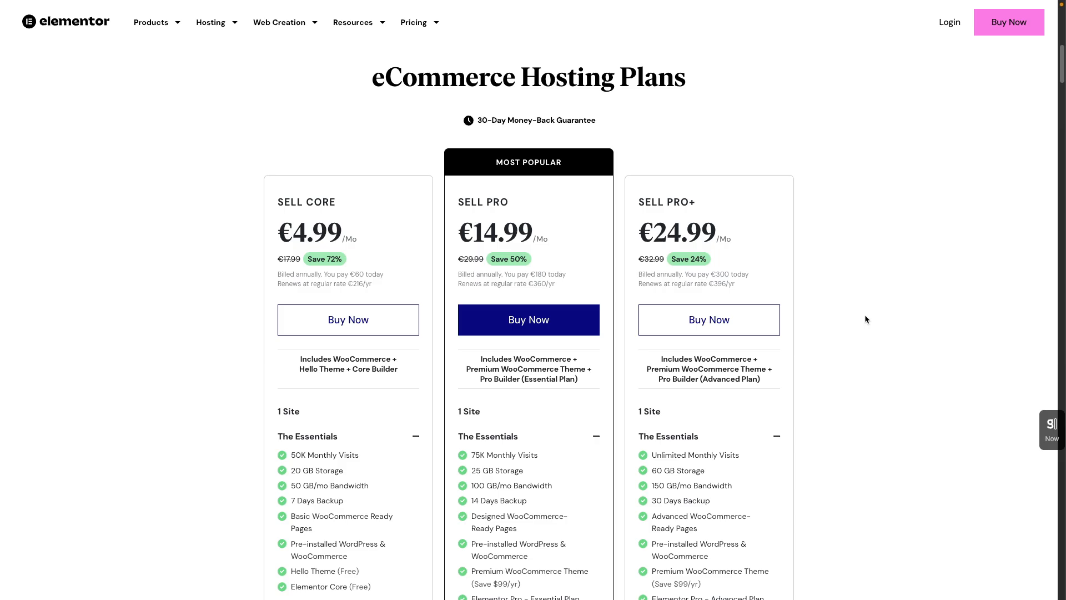
pyautogui.moveTo(318, 228)
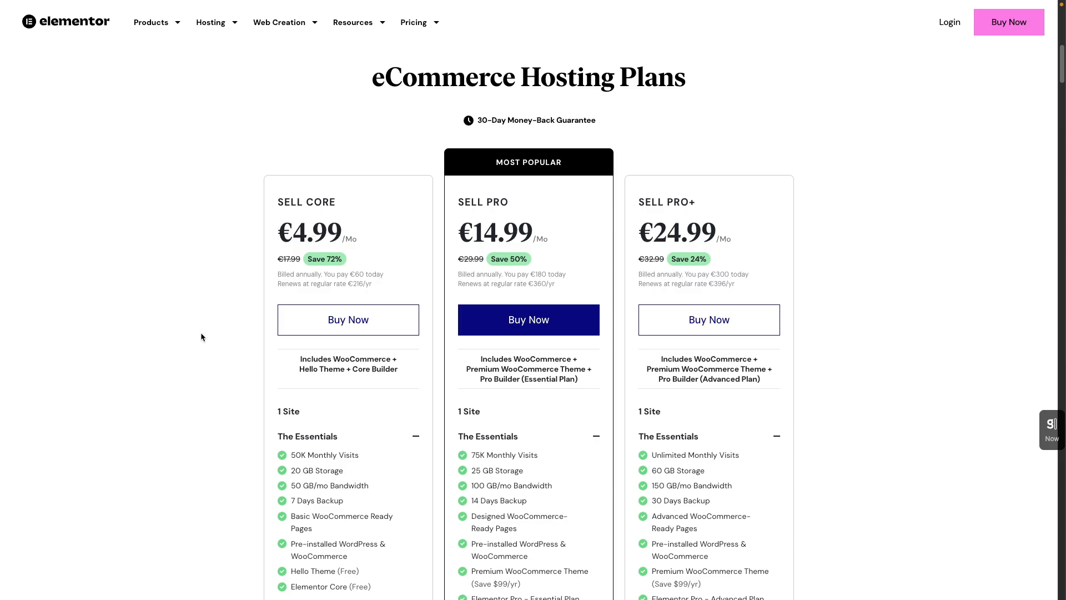
pyautogui.moveTo(203, 337)
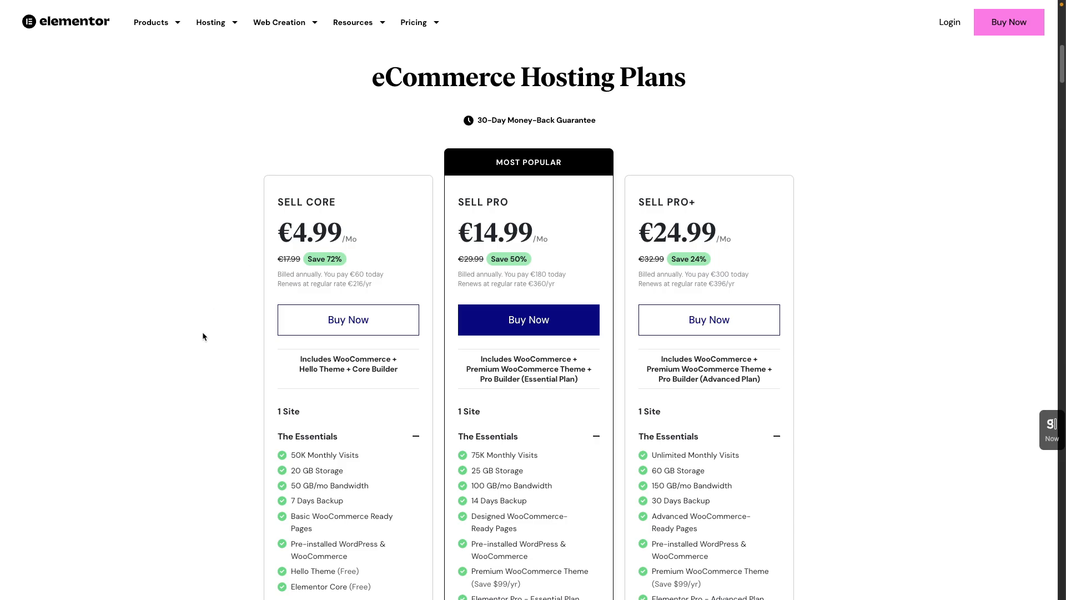
pyautogui.scroll(-3)
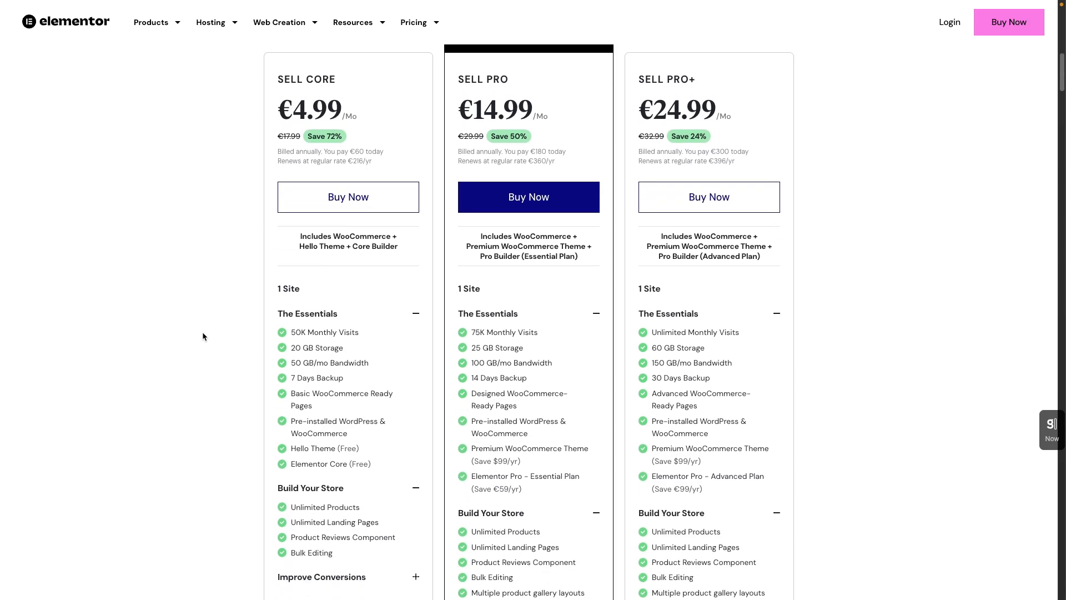
pyautogui.scroll(-3)
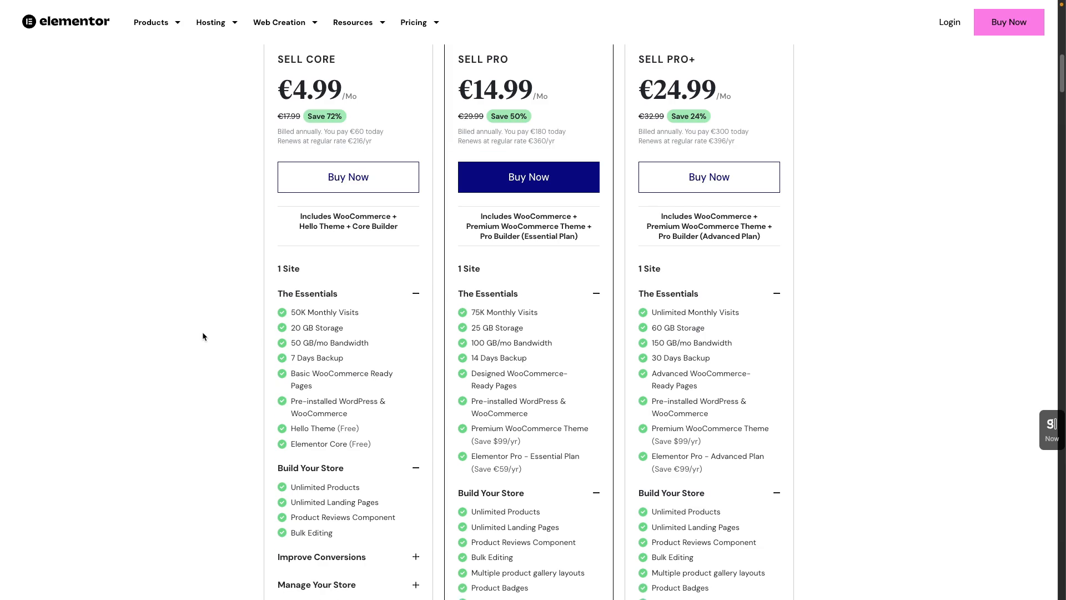
pyautogui.scroll(-3)
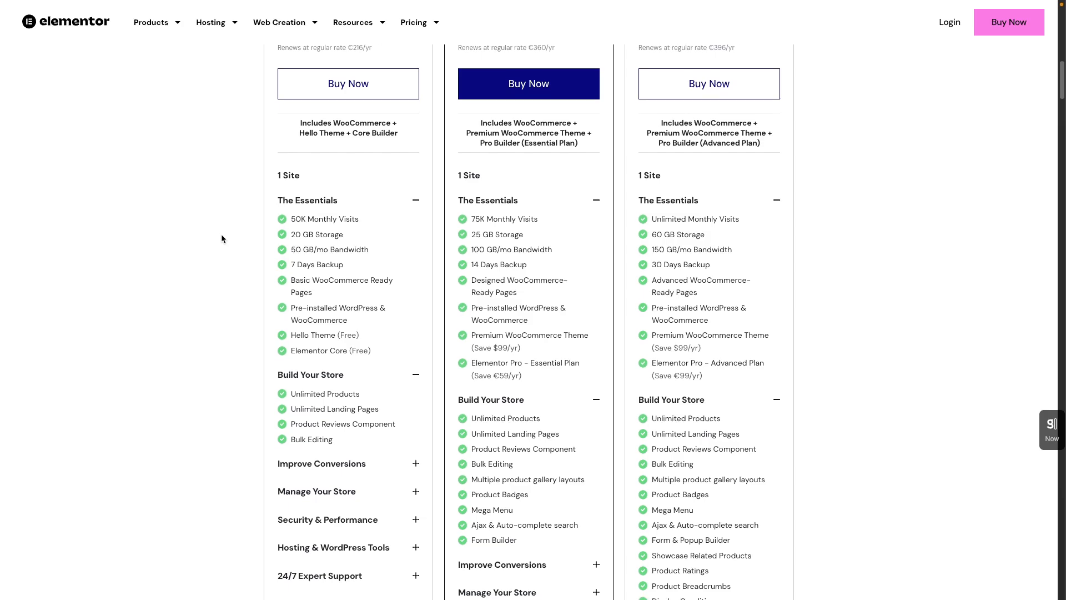
pyautogui.scroll(-3)
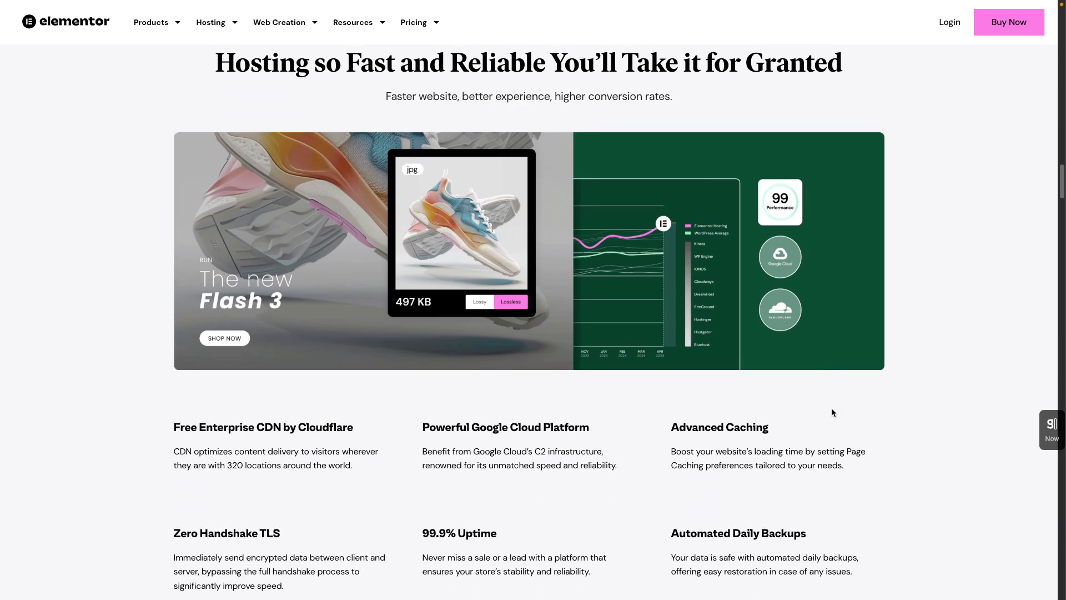
pyautogui.scroll(-3)
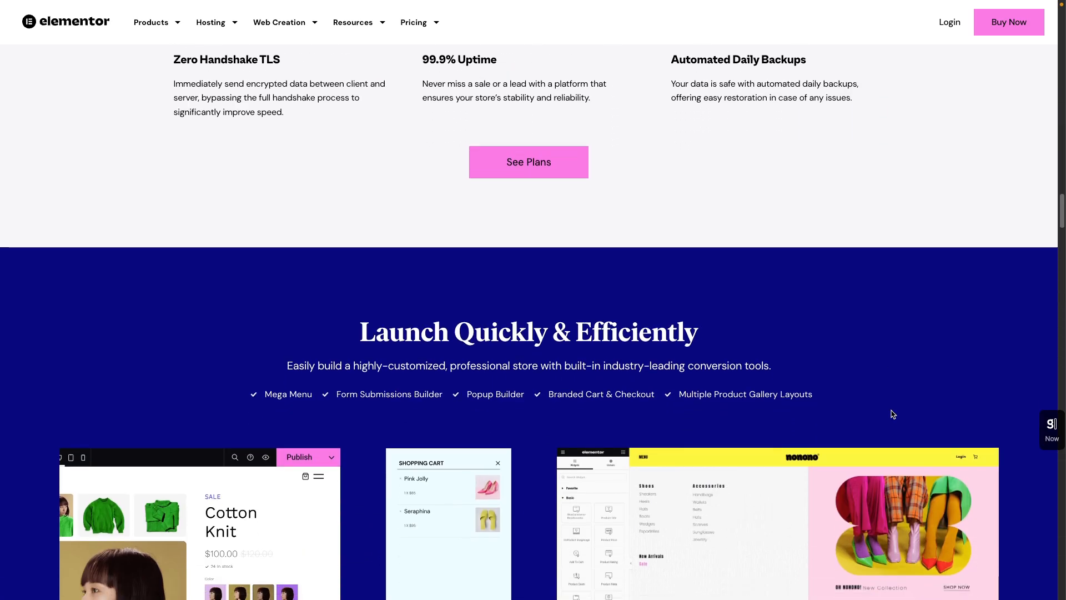
pyautogui.scroll(-3)
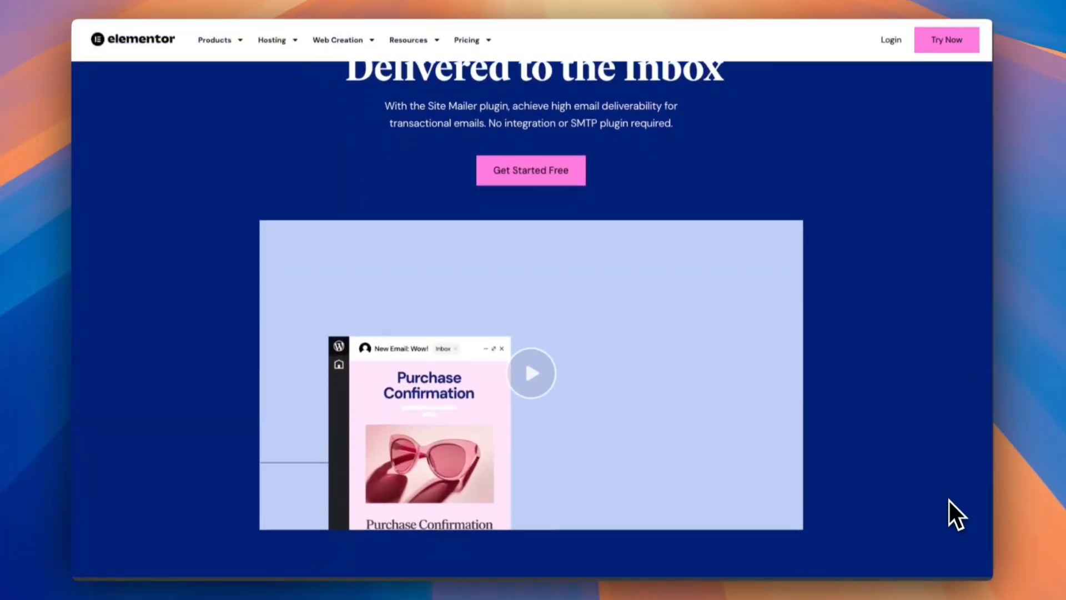
pyautogui.scroll(-3)
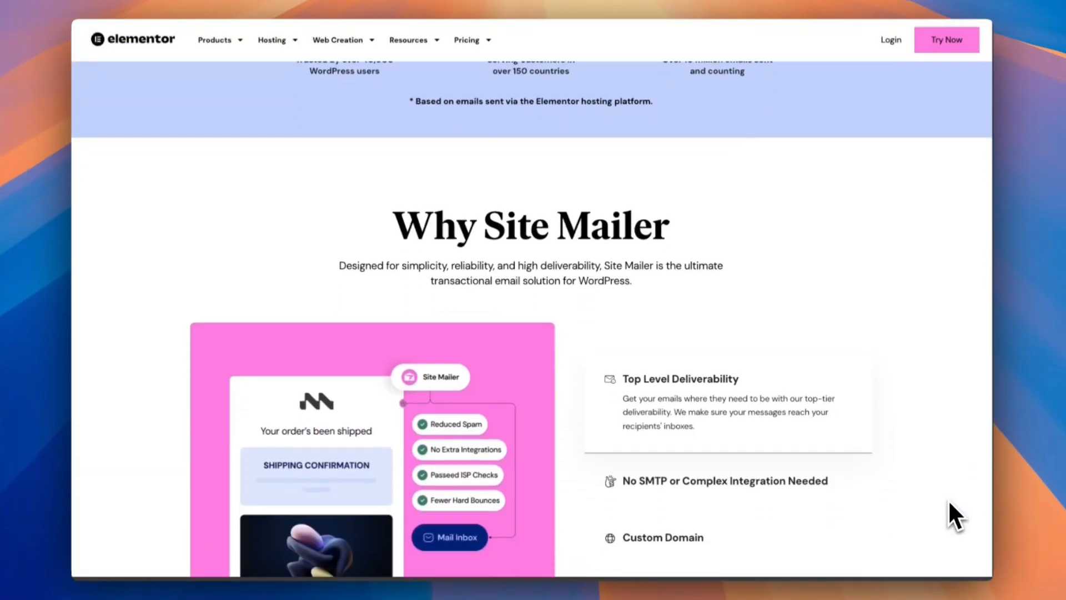
pyautogui.scroll(-3)
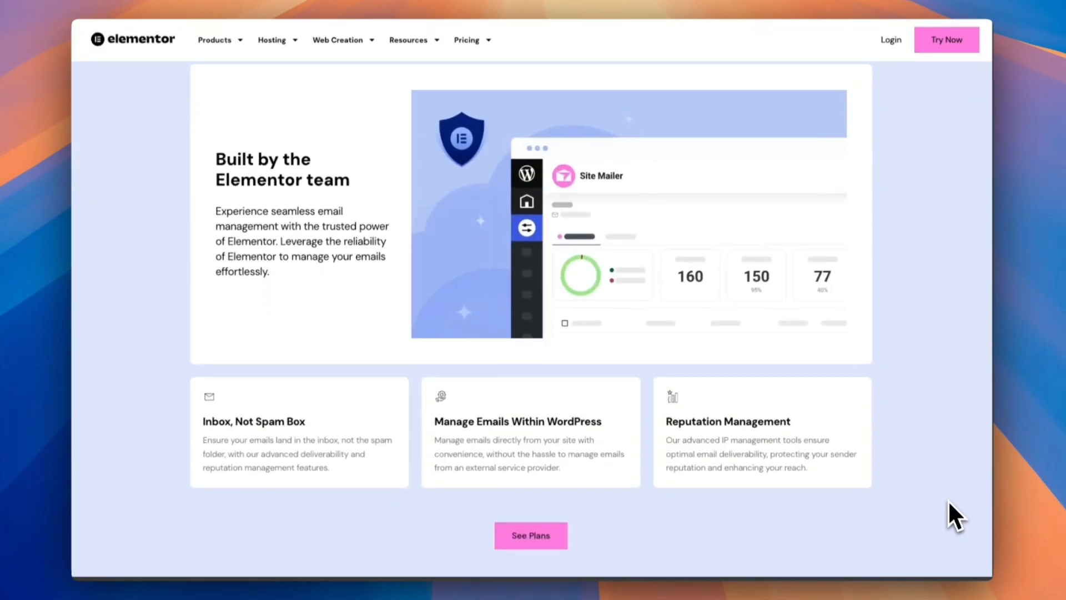
pyautogui.scroll(-3)
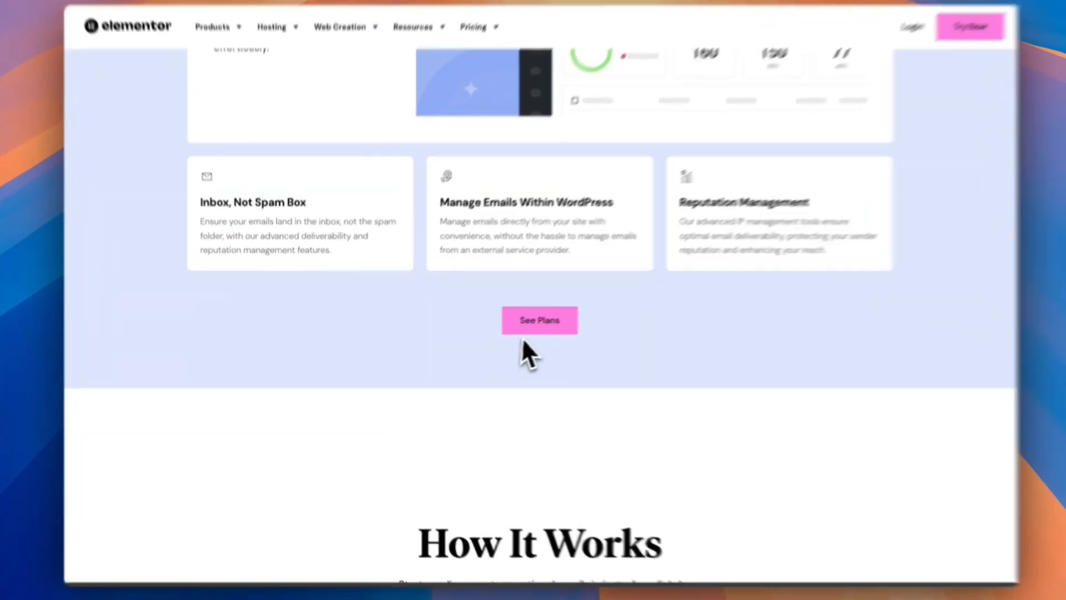
# Step: Jump to the Site Mailer pricing plans and browse the cards, testimonials and FAQ
pyautogui.click(539, 320)
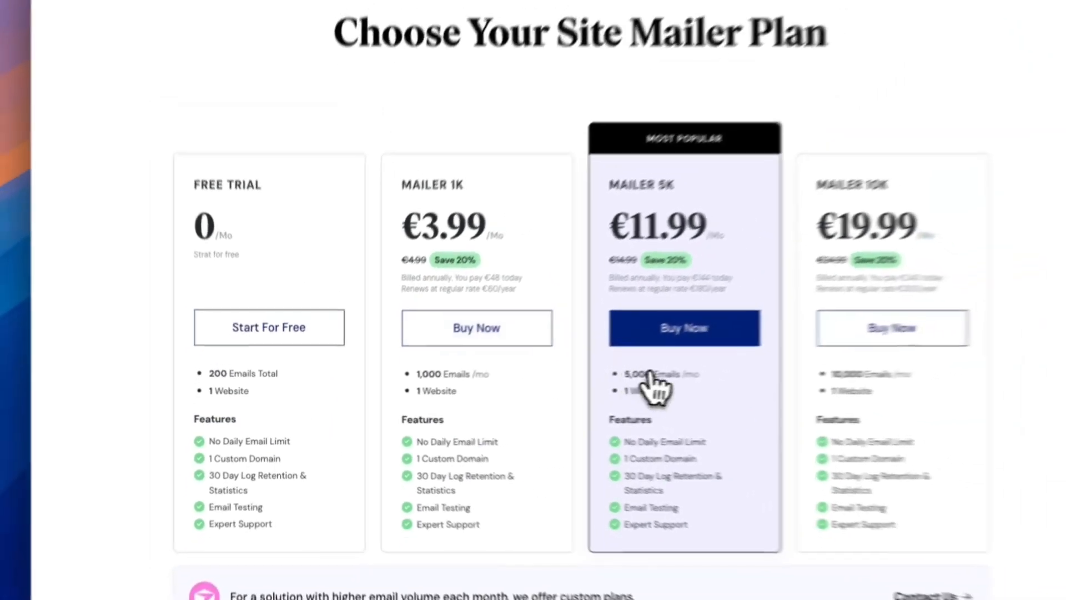
pyautogui.scroll(-3)
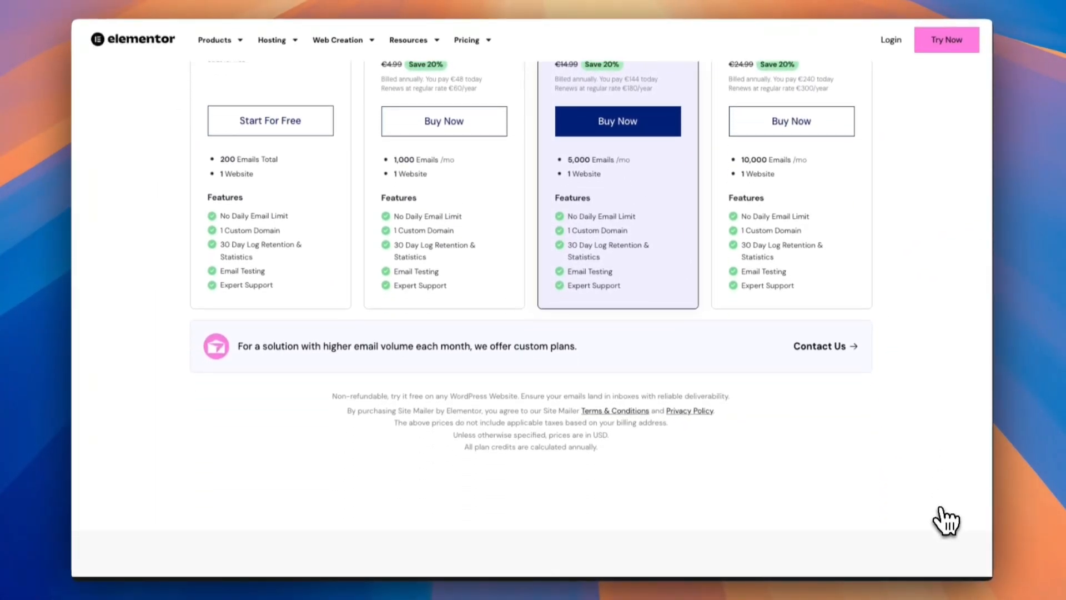
pyautogui.scroll(-3)
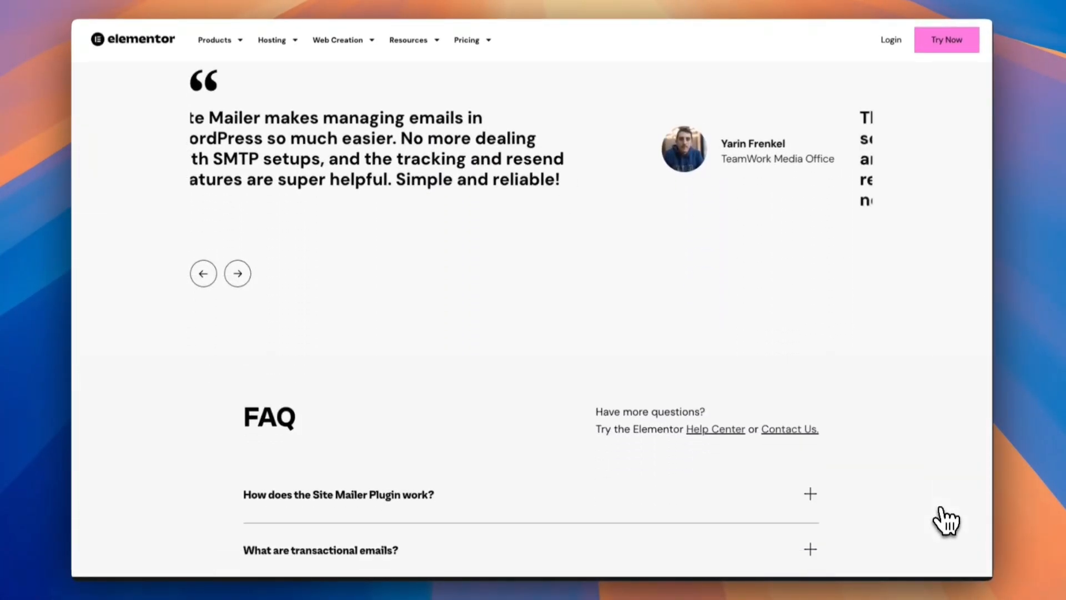
pyautogui.scroll(3)
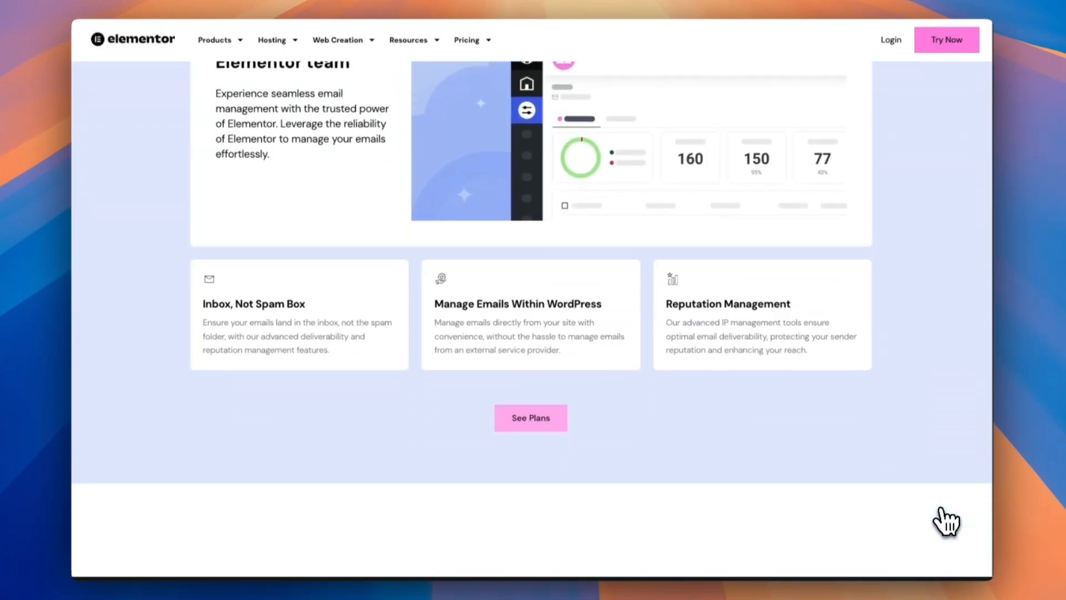
pyautogui.scroll(-3)
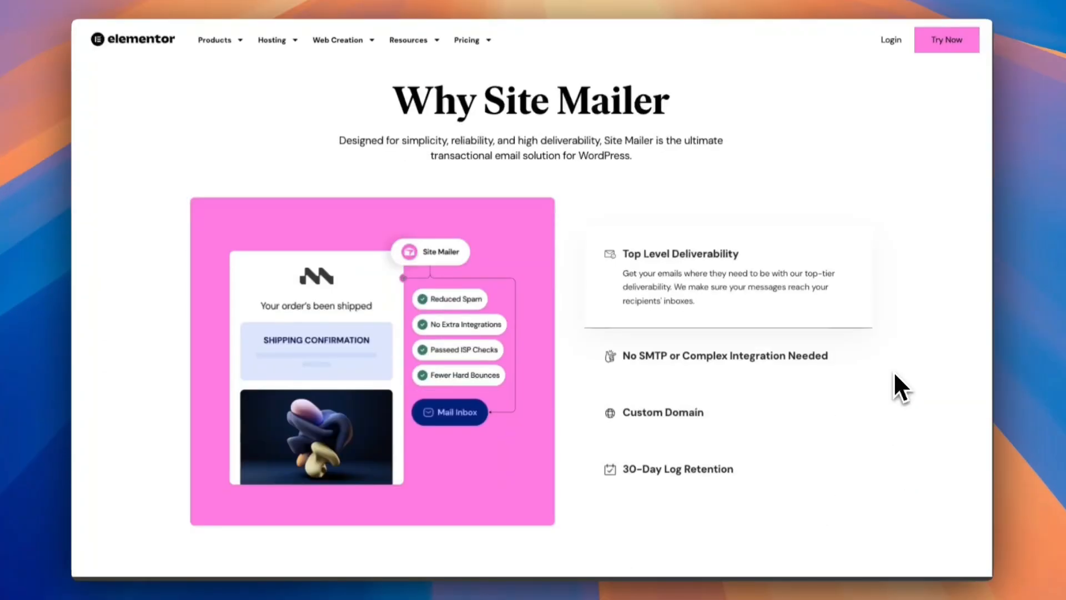
pyautogui.scroll(-3)
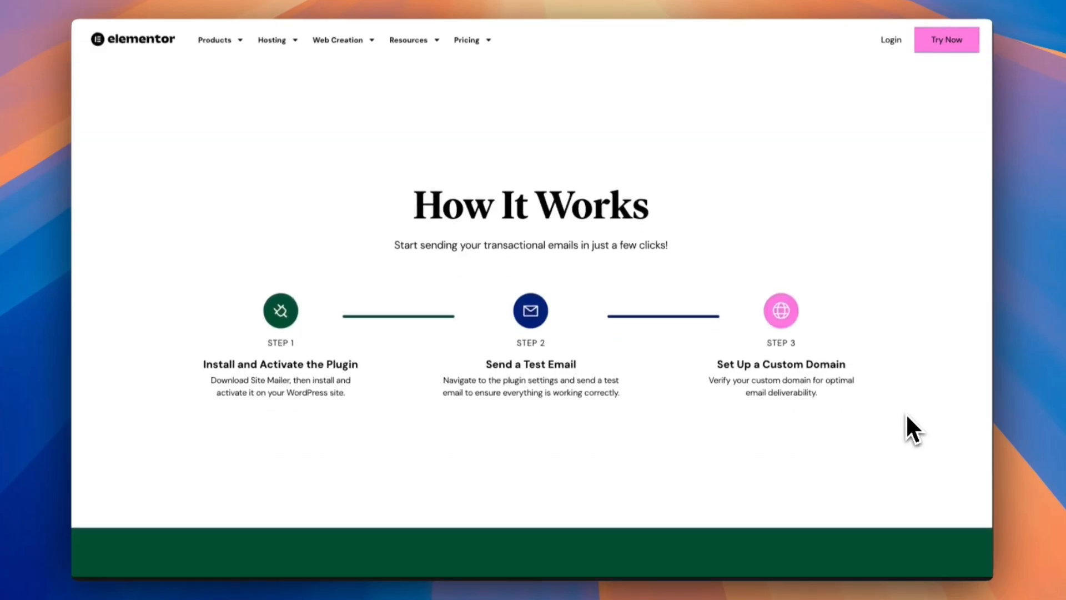
pyautogui.scroll(-3)
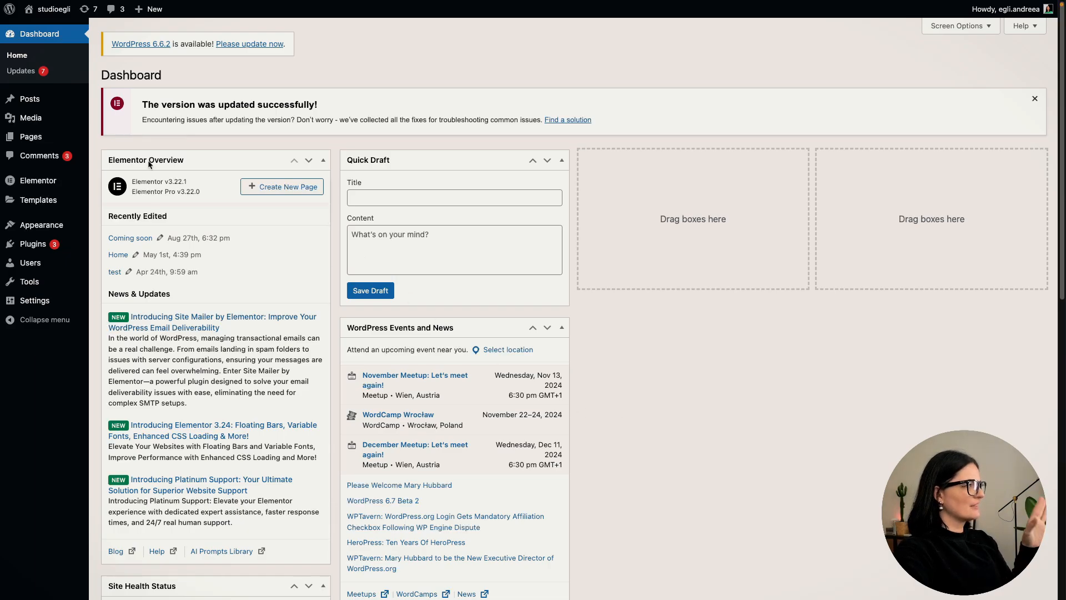
pyautogui.moveTo(63, 424)
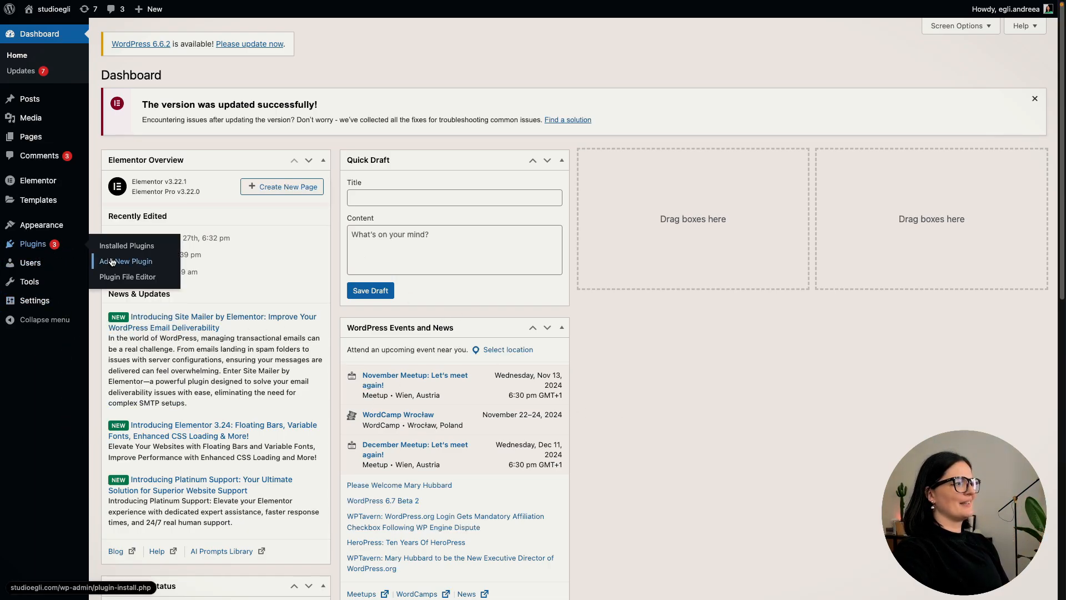
# Step: Search the plugin directory for 'site mailer' and install Site Mailer – SMTP Replacement
pyautogui.click(125, 261)
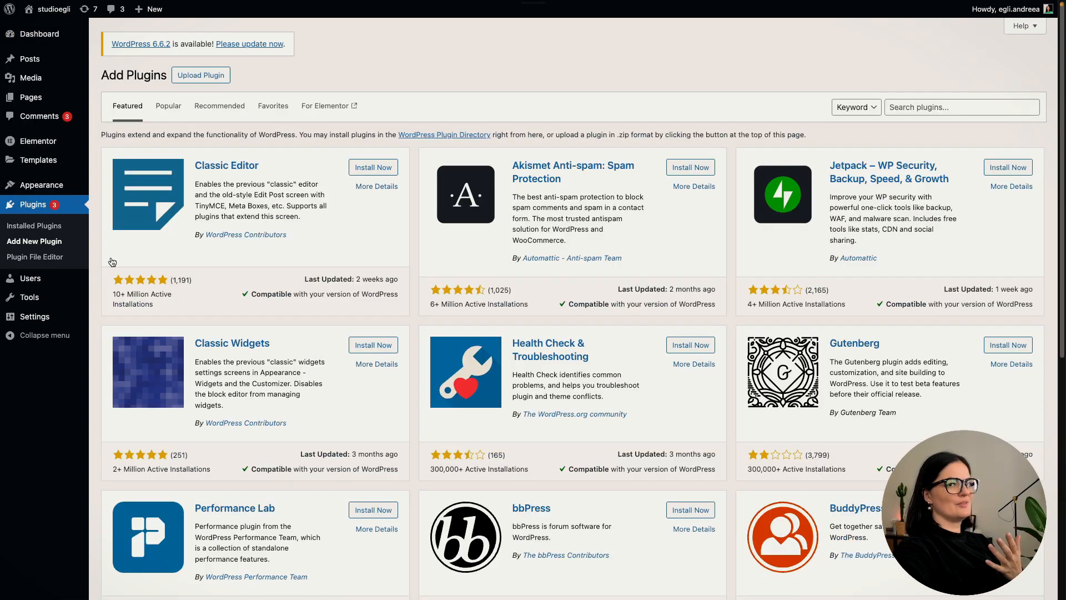
pyautogui.click(960, 107)
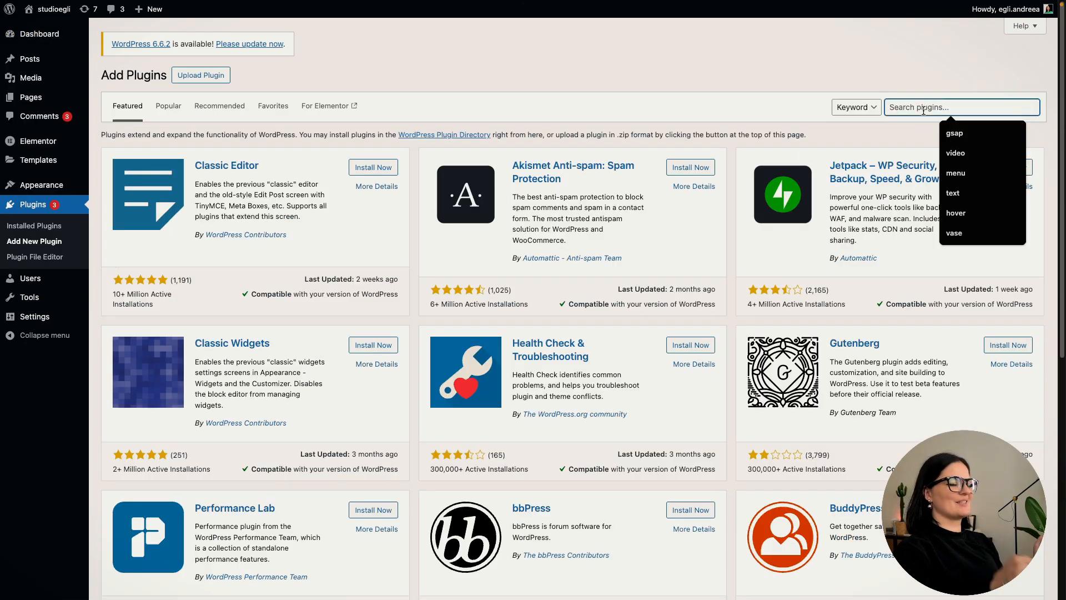
pyautogui.write('site mailer')
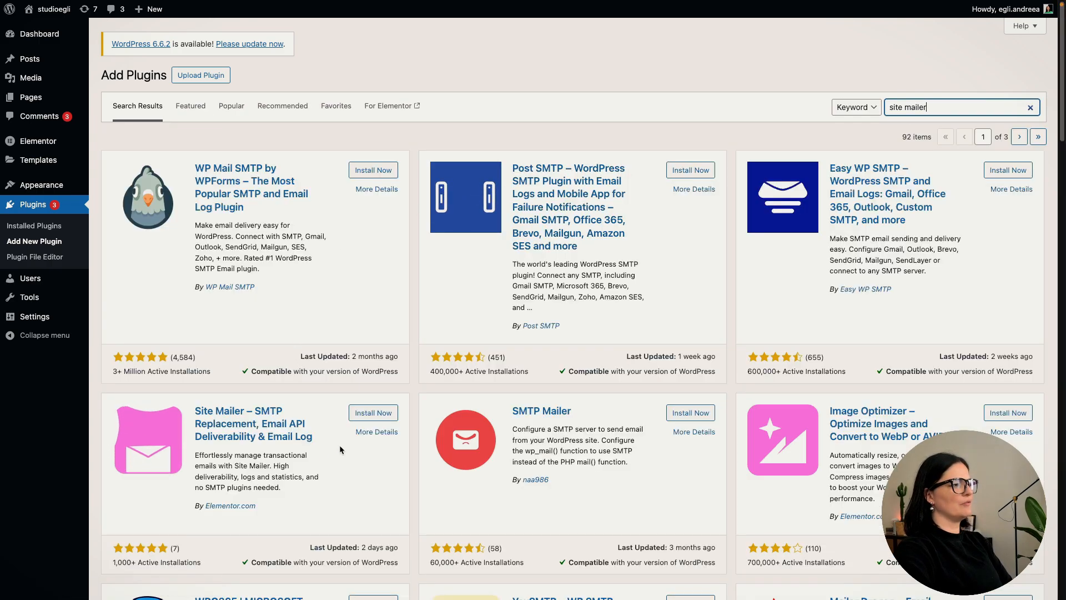
pyautogui.scroll(-3)
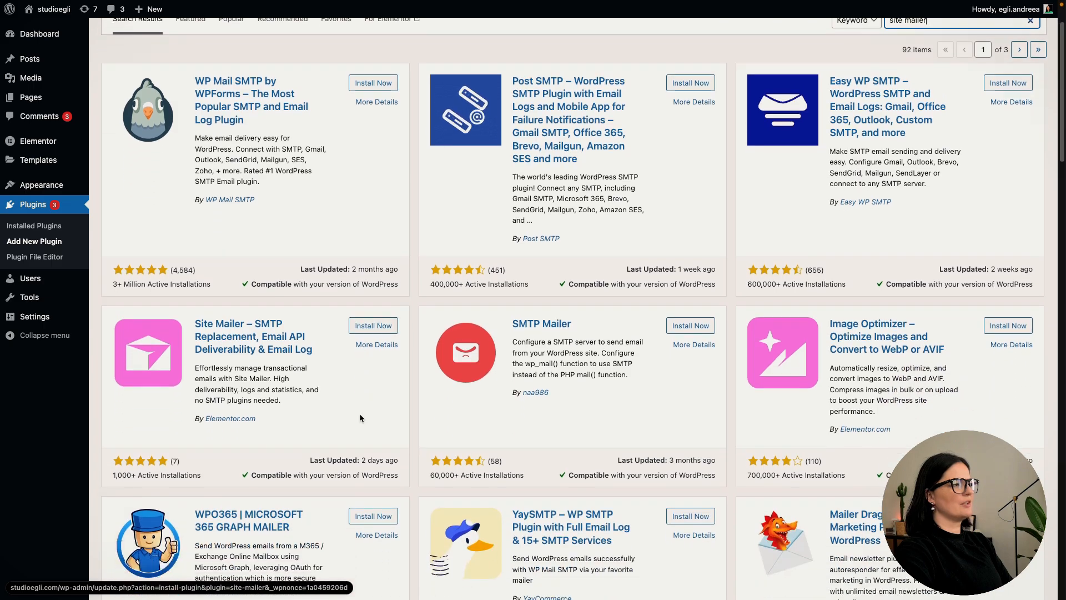
pyautogui.click(372, 325)
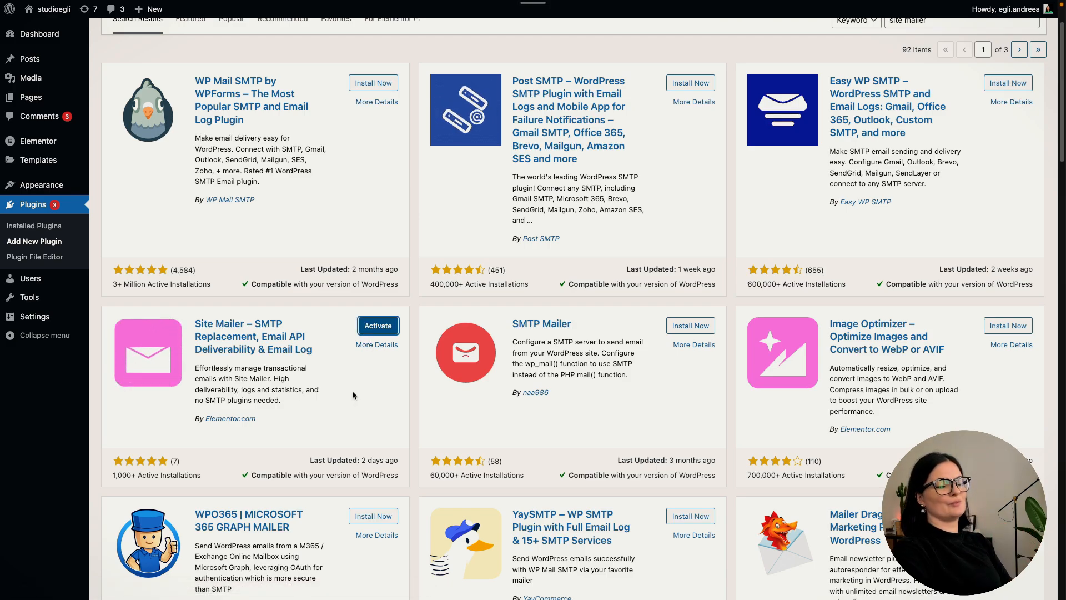
# Step: Activate Site Mailer, connect it to an account, and dismiss the sending-enabled confirmation
pyautogui.click(377, 326)
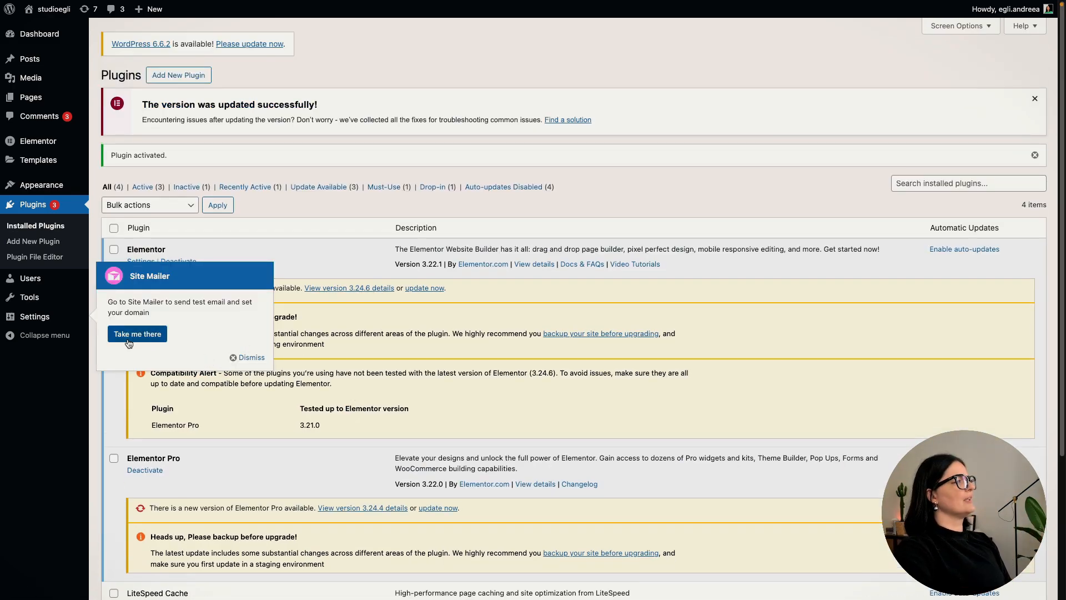
pyautogui.click(34, 316)
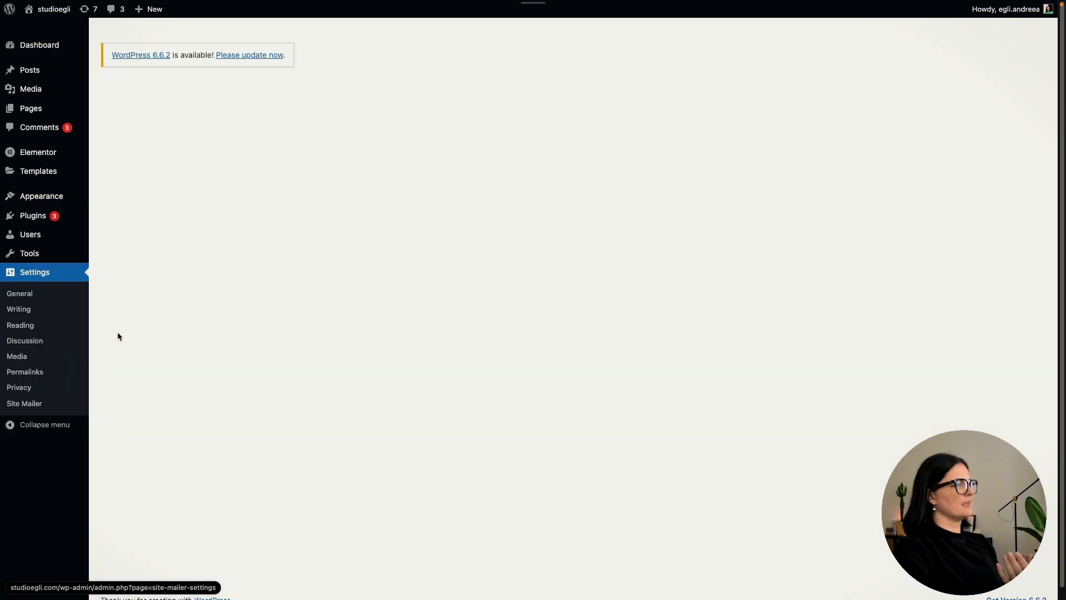
pyautogui.click(24, 403)
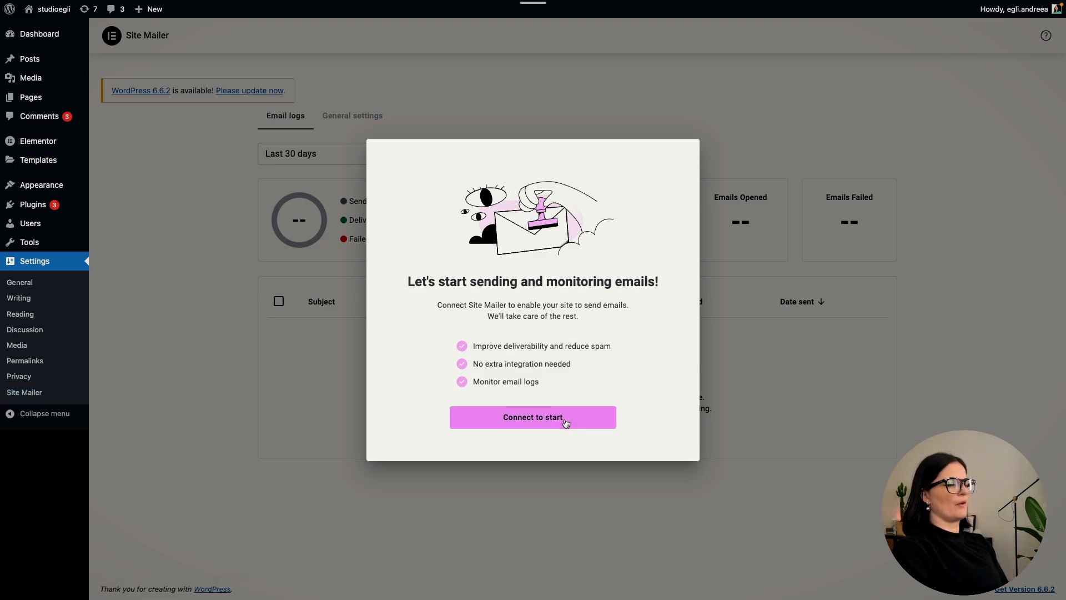
pyautogui.click(532, 417)
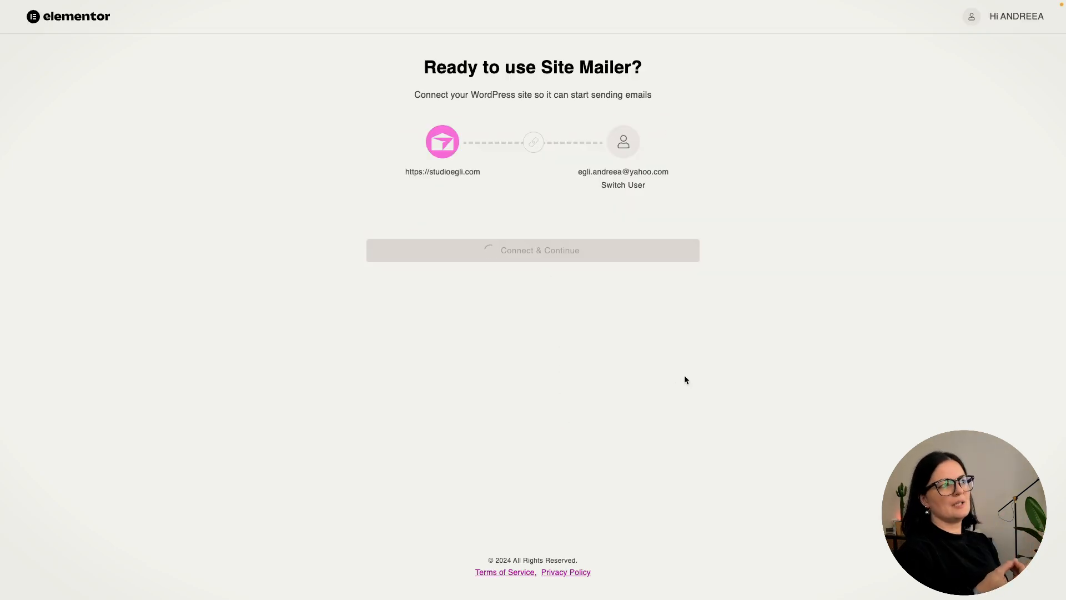
pyautogui.click(533, 249)
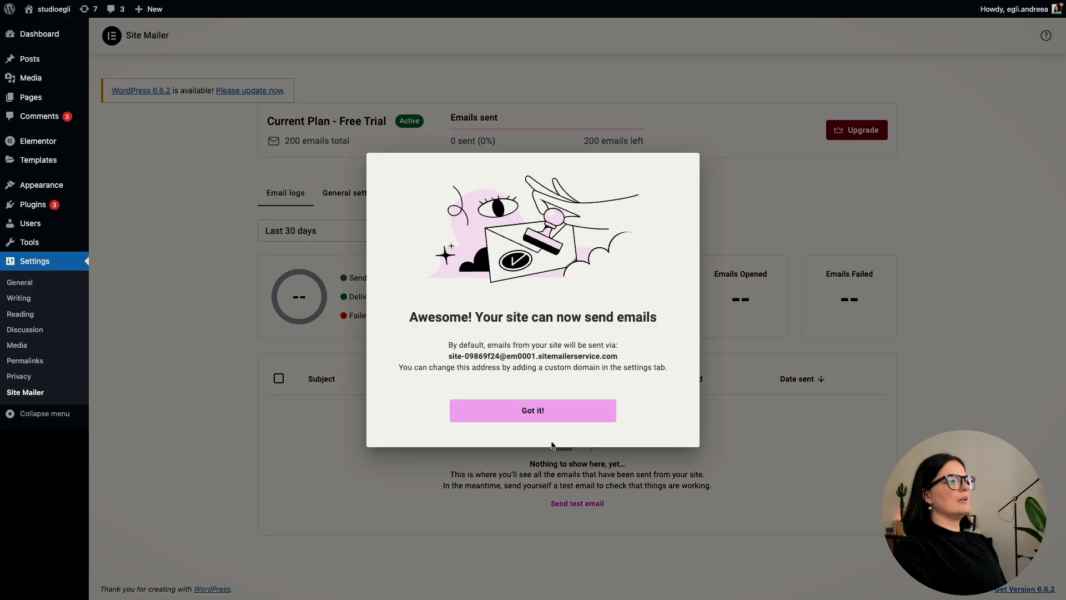
pyautogui.moveTo(479, 340)
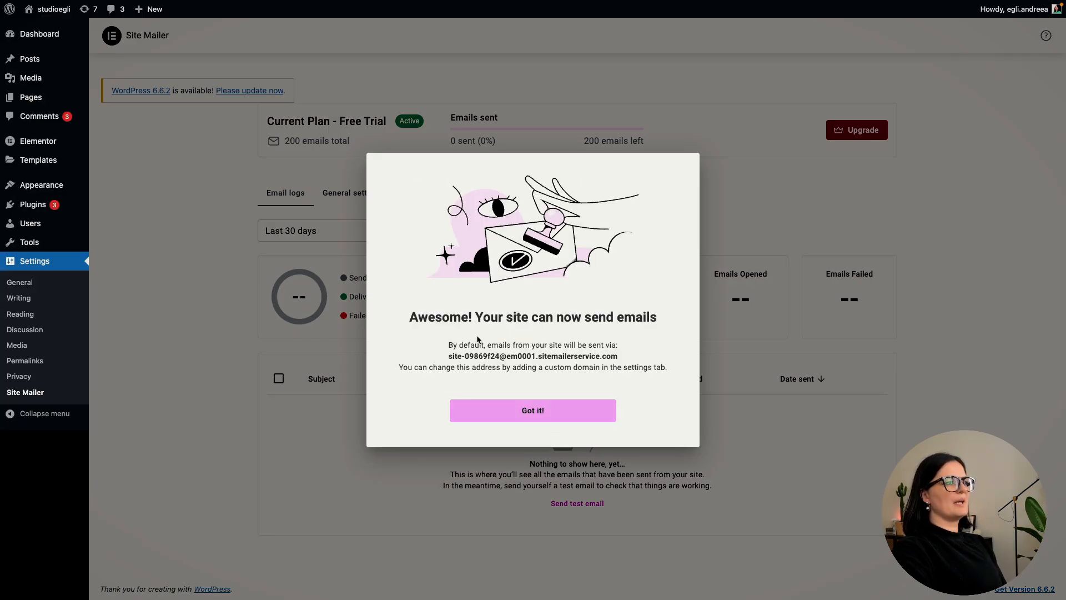
pyautogui.moveTo(522, 346)
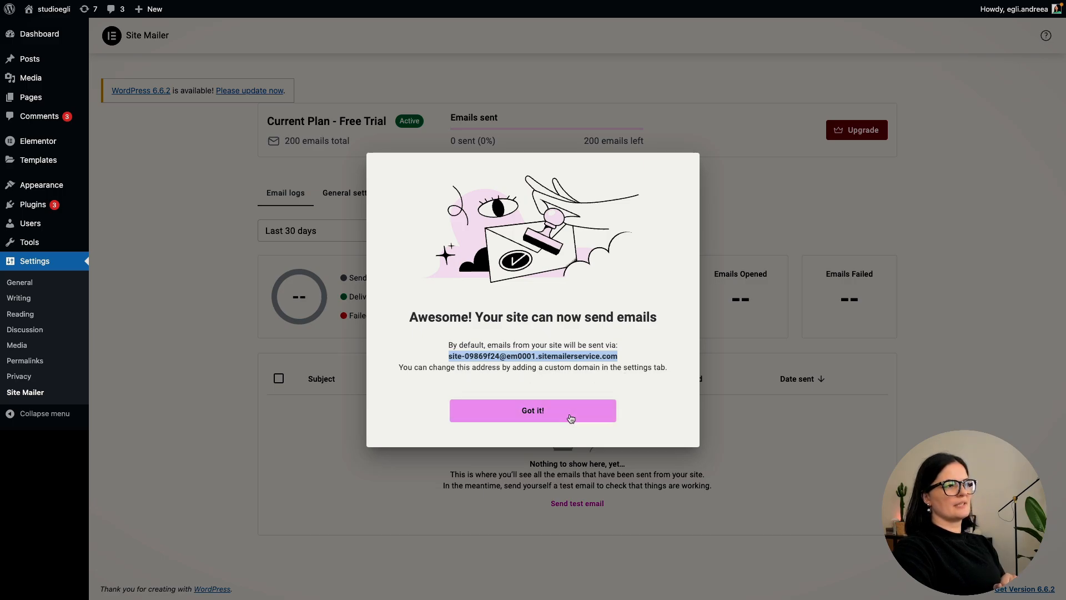
pyautogui.click(533, 410)
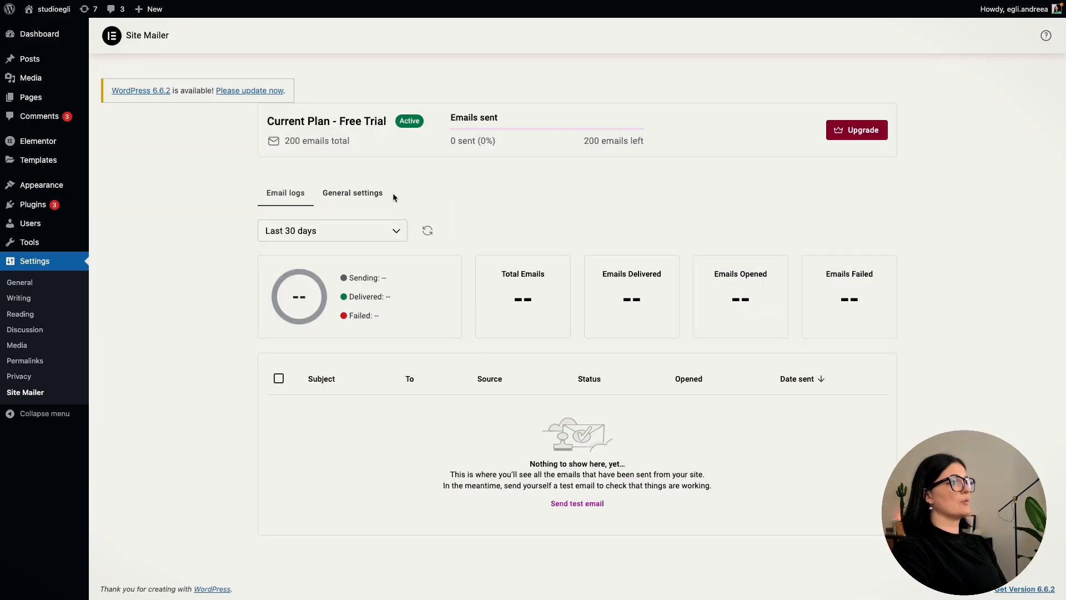
# Step: Open Site Mailer's general settings and replace the sender name text
pyautogui.click(352, 193)
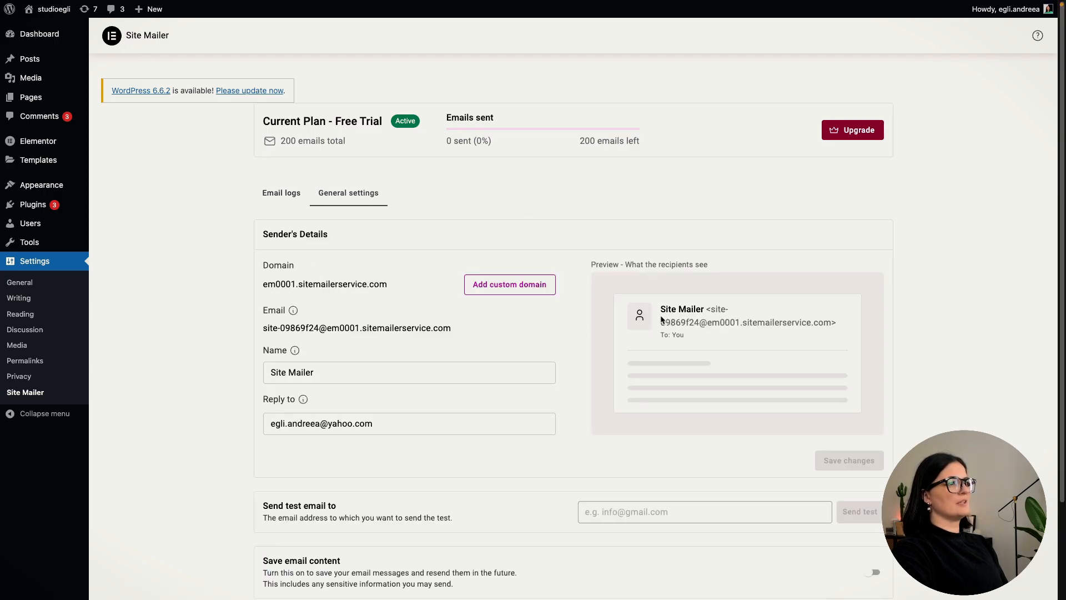
pyautogui.moveTo(661, 321); pyautogui.dragTo(838, 321)
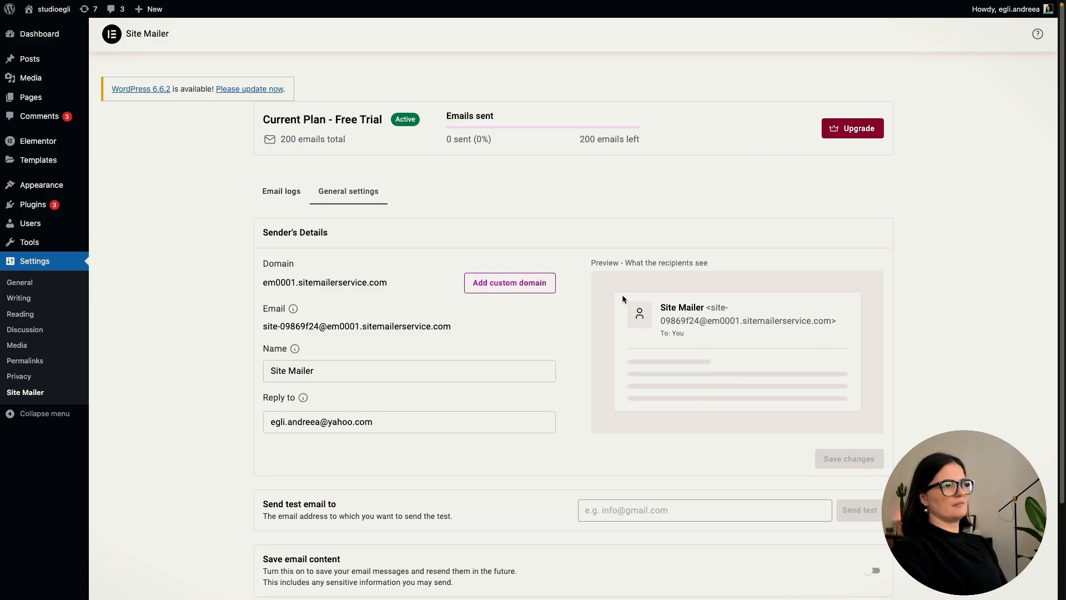
pyautogui.doubleClick(301, 371)
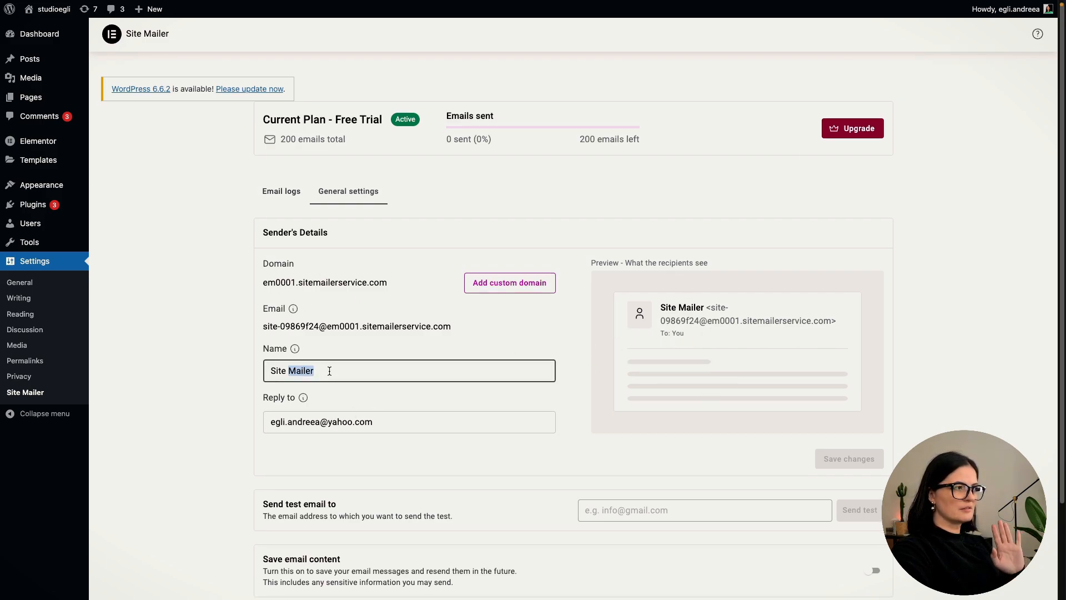
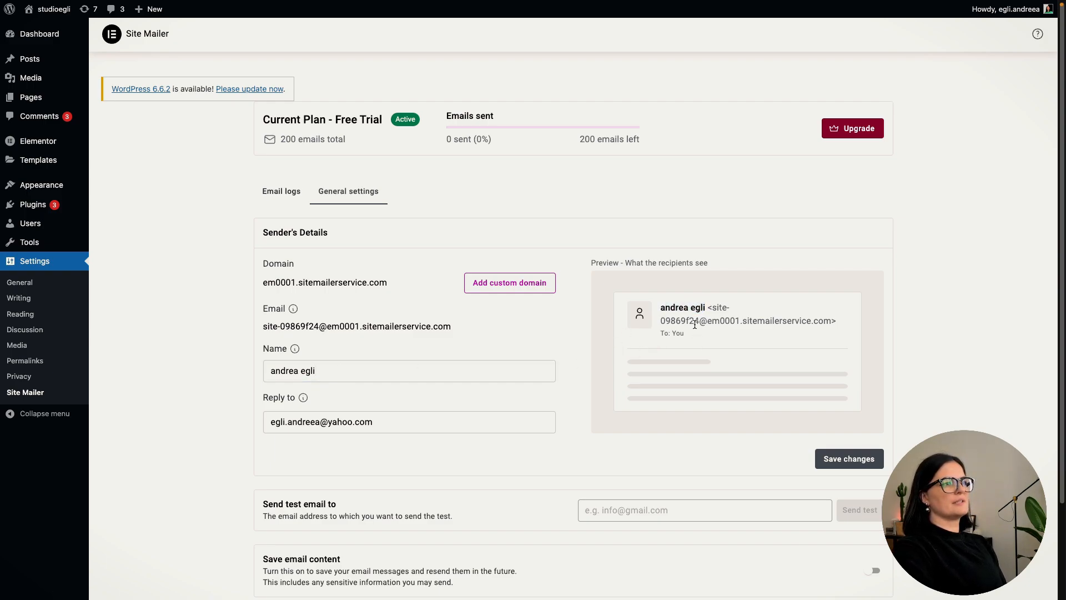
pyautogui.click(409, 422)
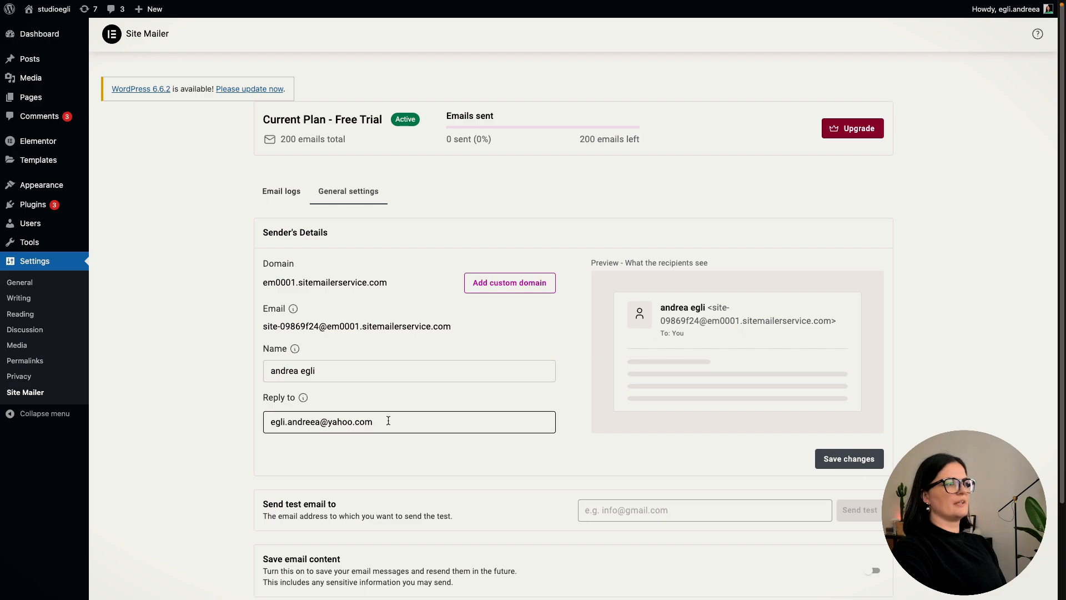
pyautogui.tripleClick(320, 422)
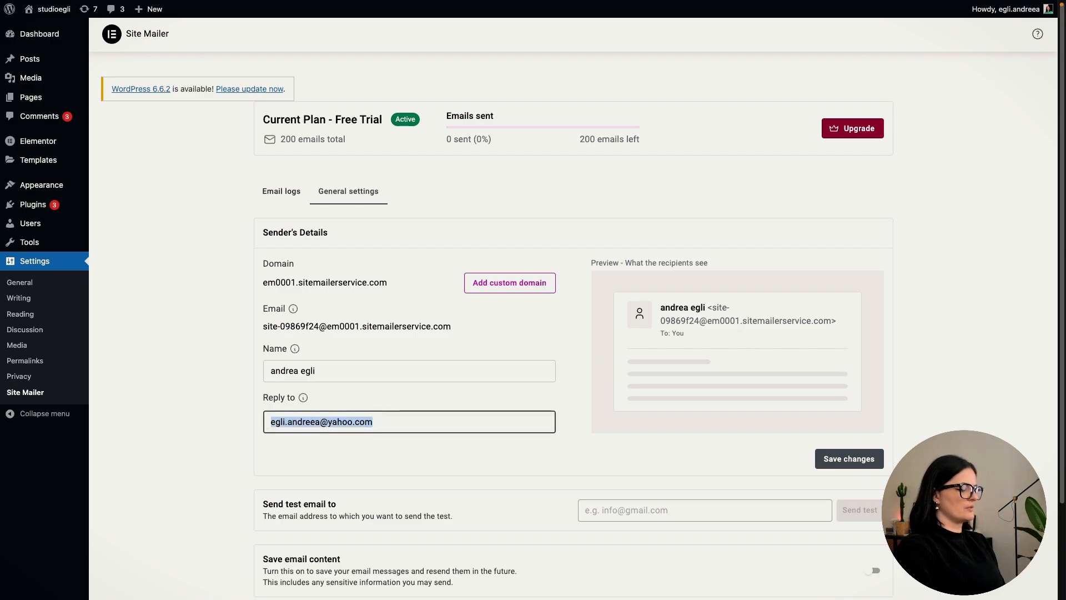
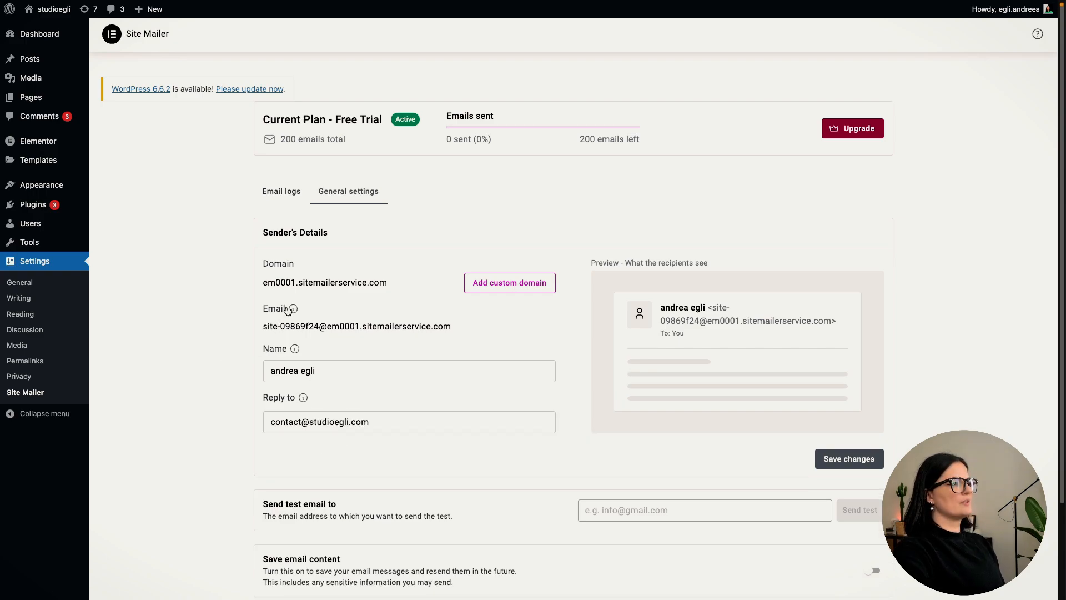
pyautogui.moveTo(297, 400)
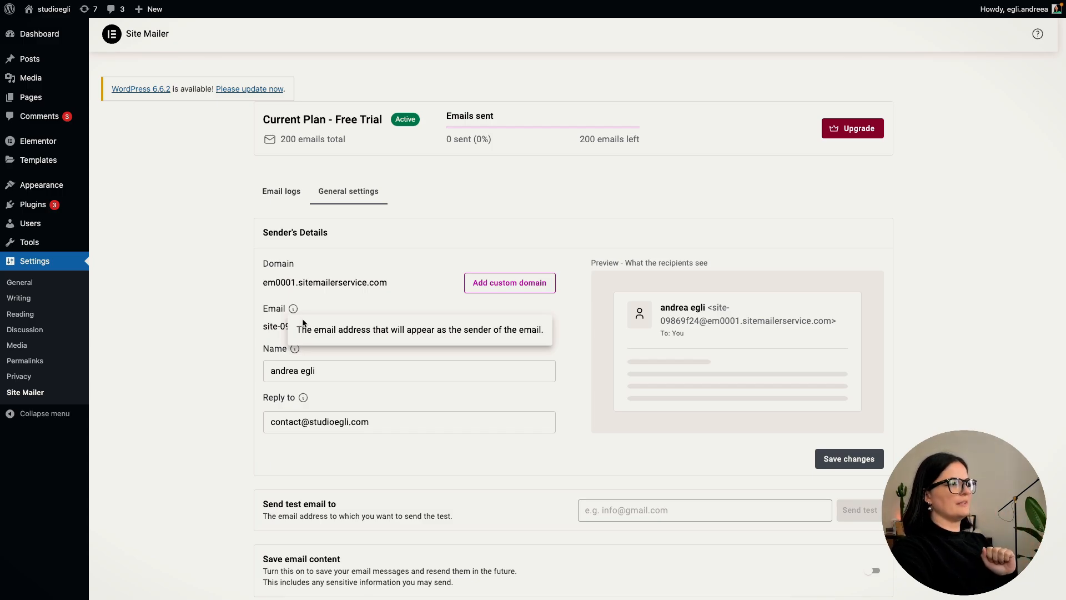
pyautogui.moveTo(404, 340)
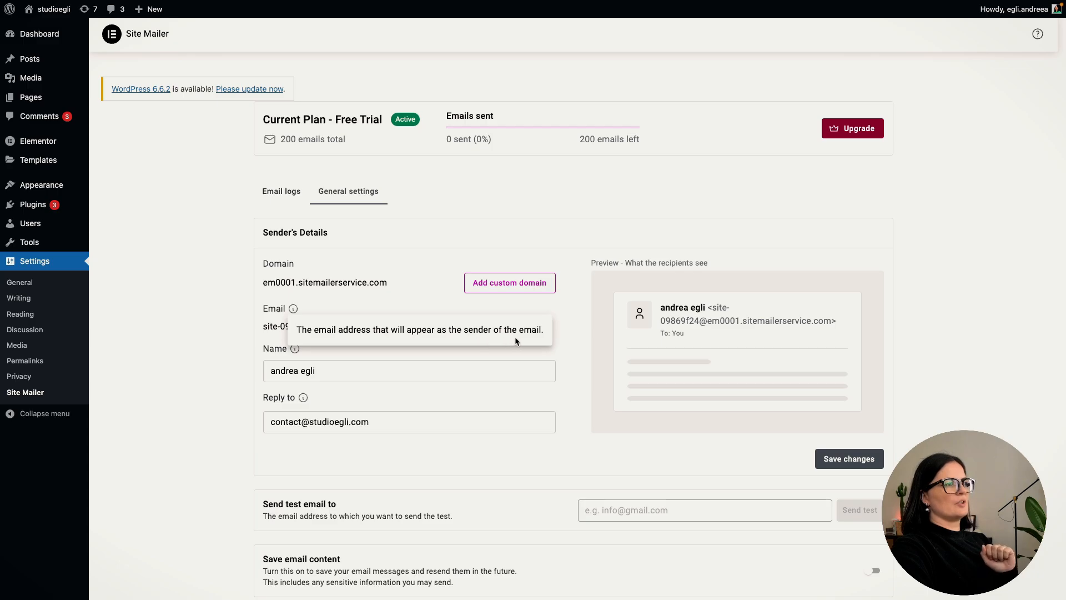
pyautogui.moveTo(237, 415)
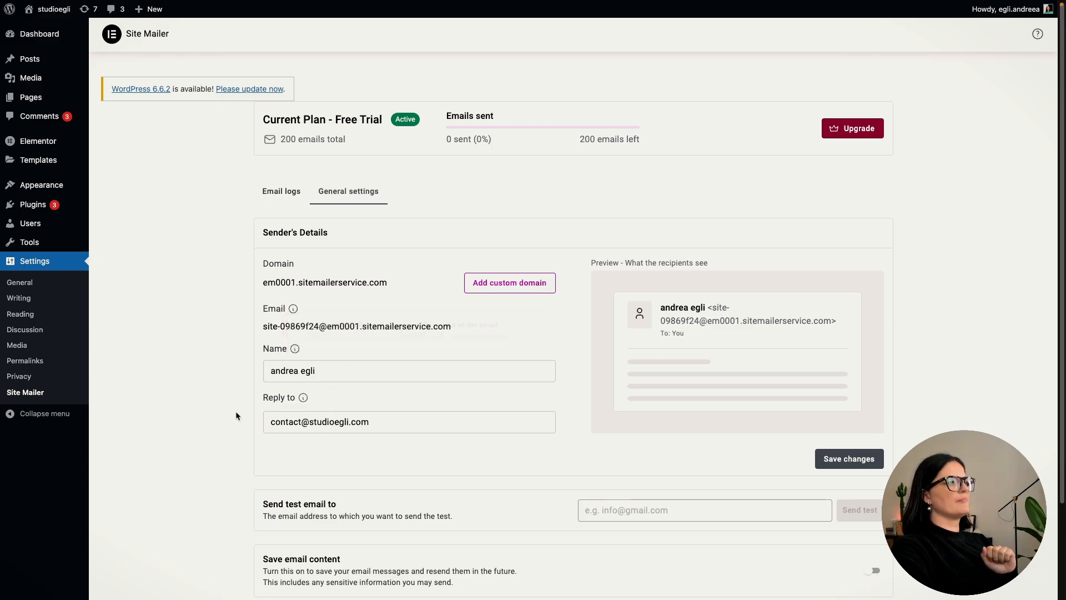
pyautogui.moveTo(294, 349)
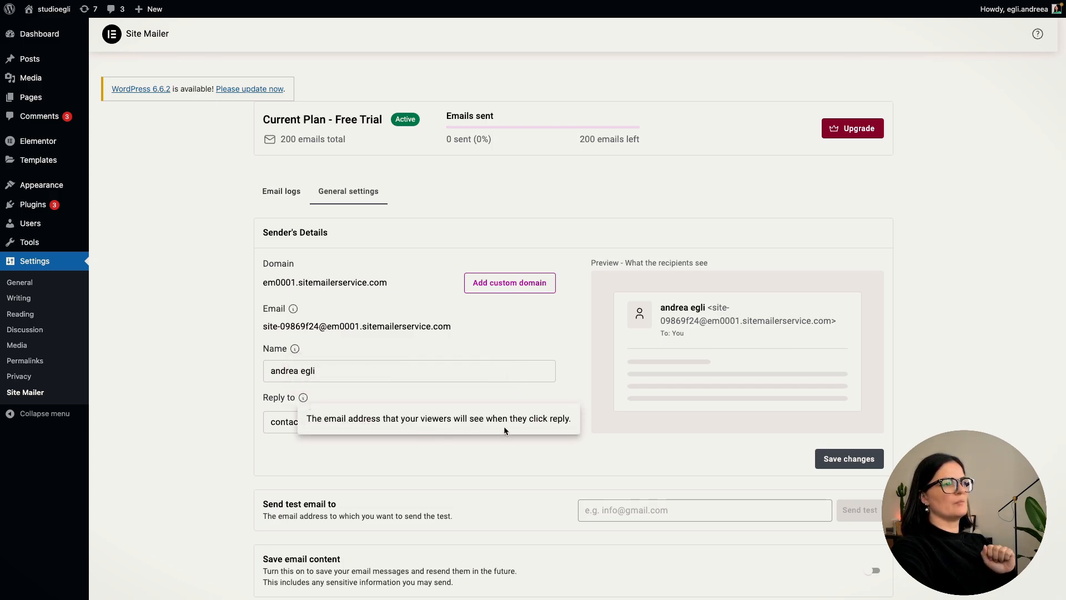
pyautogui.moveTo(199, 389)
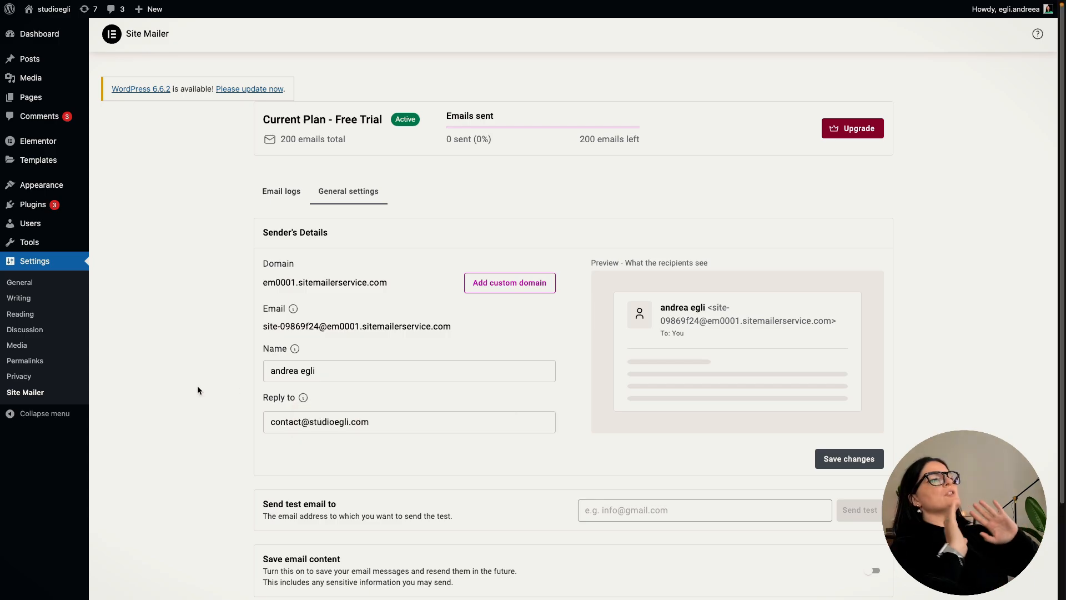
pyautogui.click(408, 421)
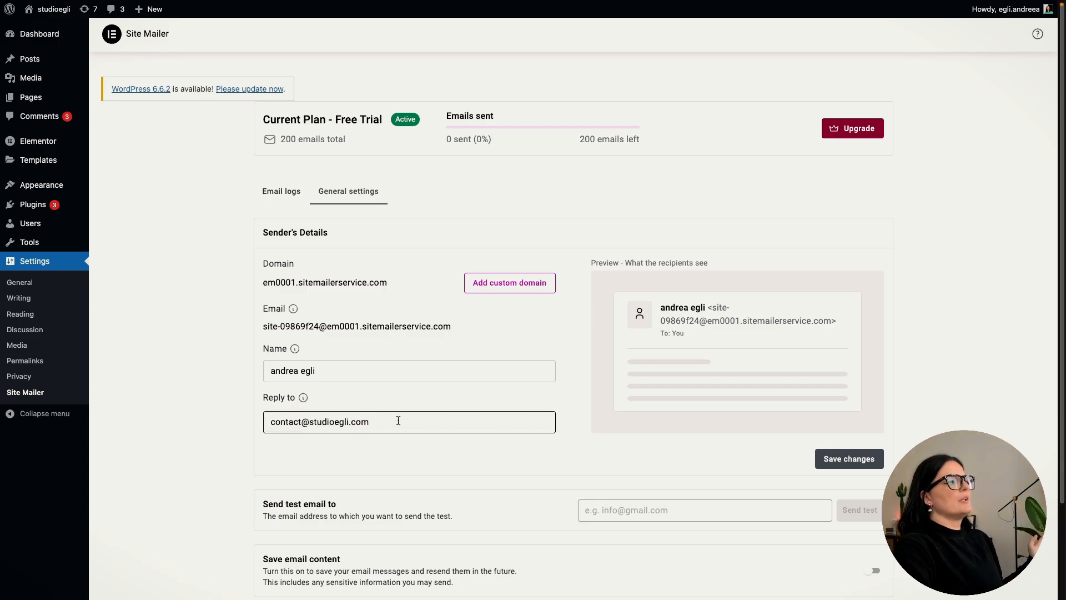
pyautogui.moveTo(172, 352)
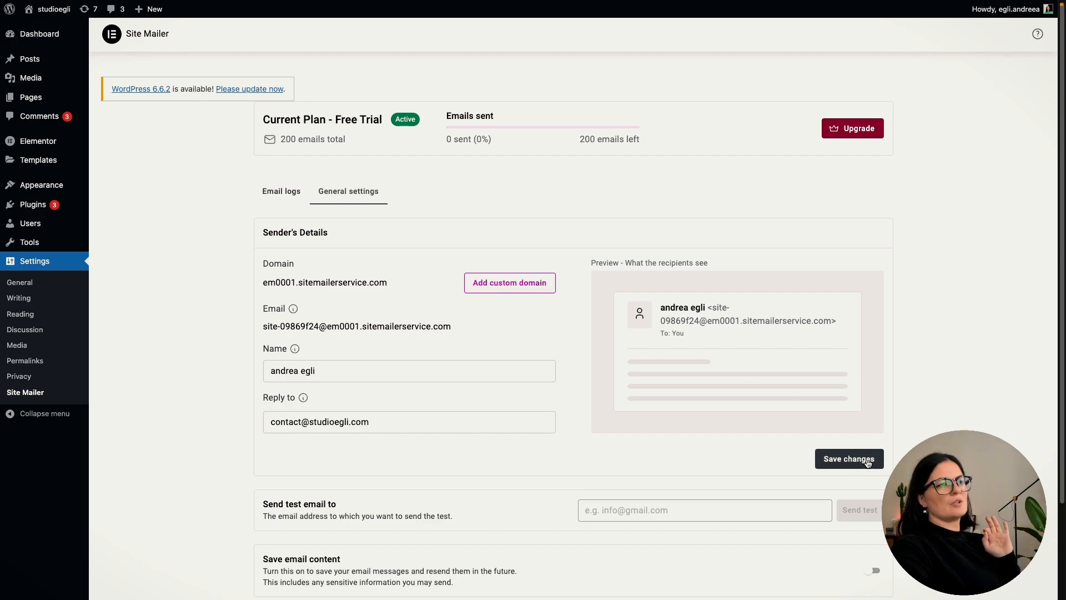
pyautogui.click(848, 458)
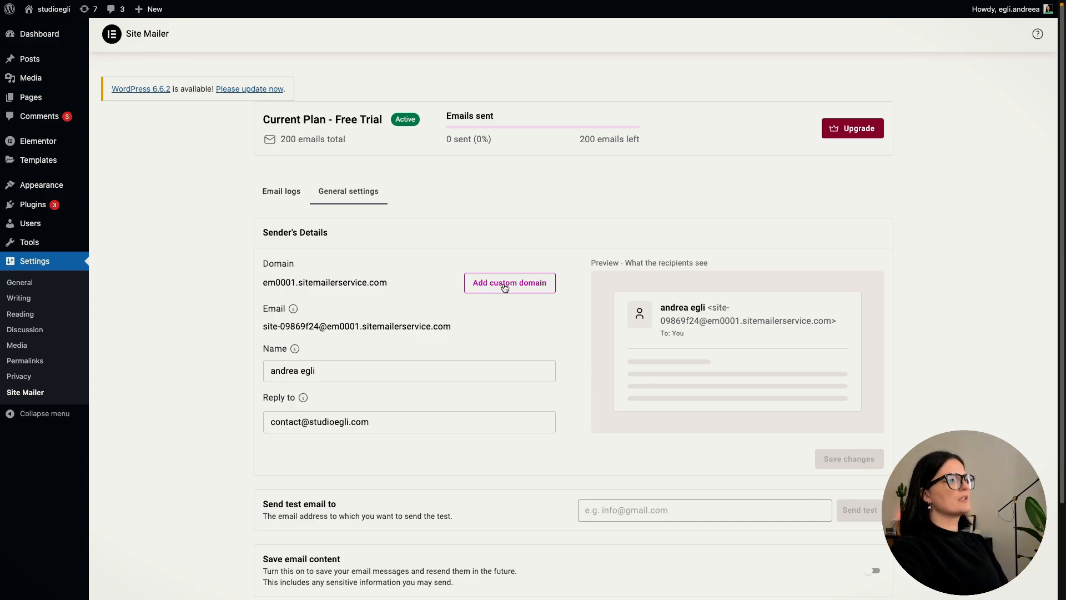
# Step: Start custom domain setup with domain studioegli.com and sender contact, then continue
pyautogui.click(508, 282)
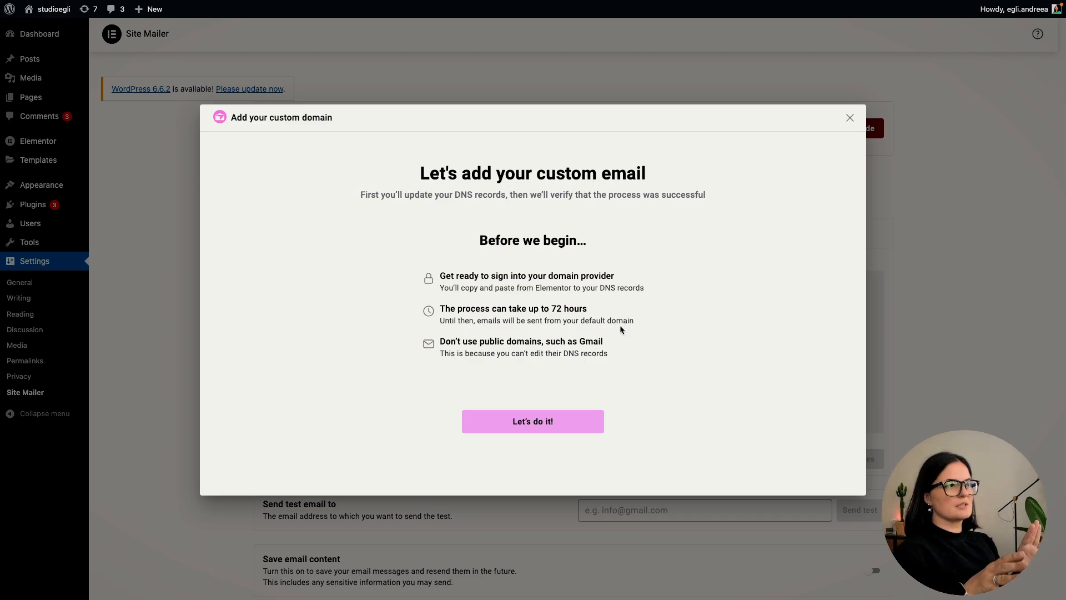
pyautogui.click(532, 421)
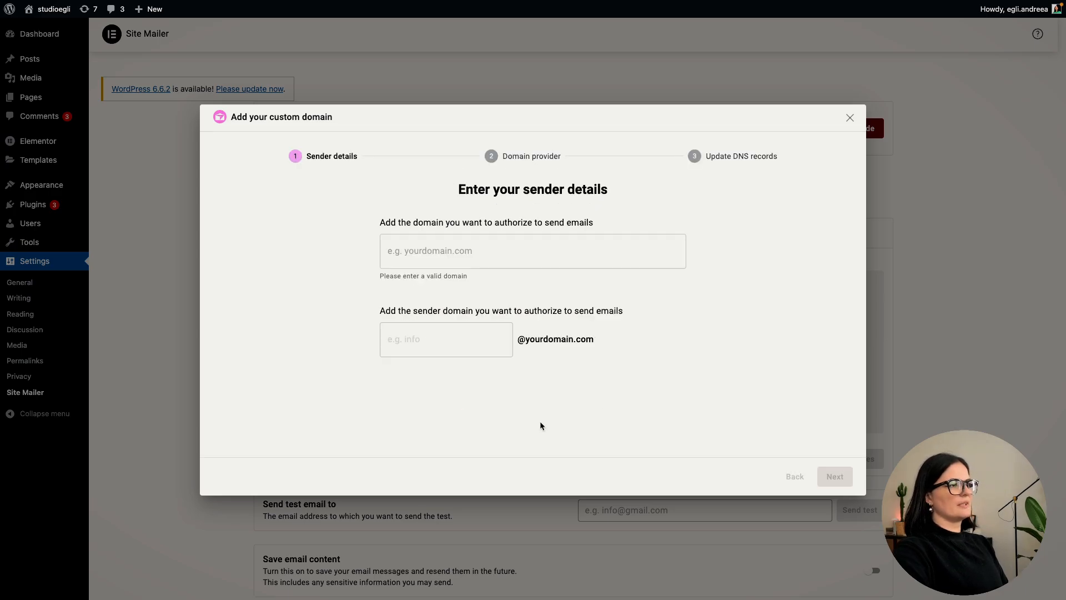
pyautogui.click(533, 250)
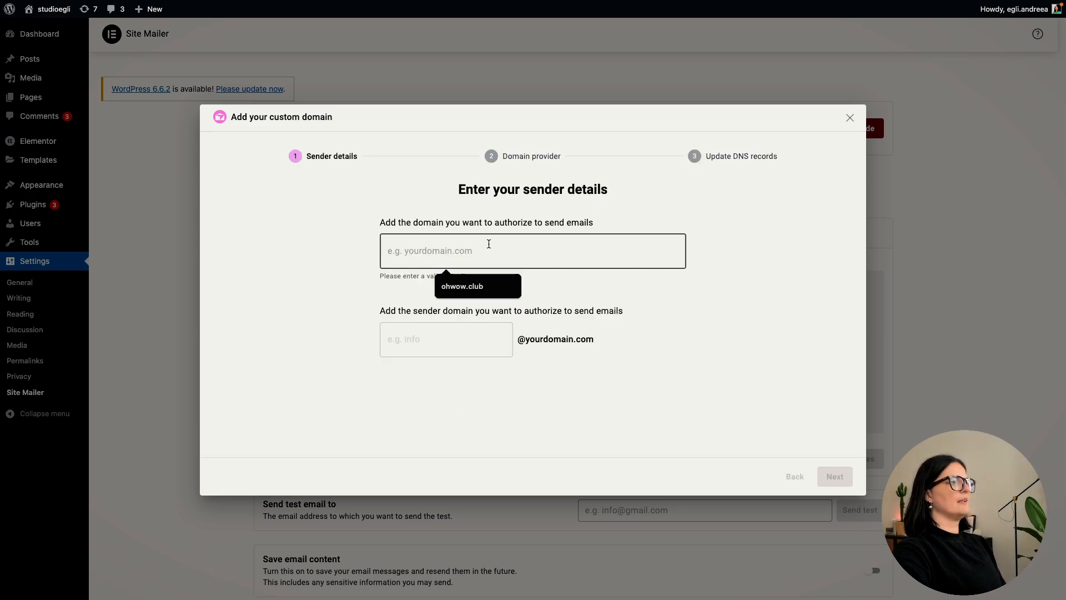
pyautogui.write('studioegli.com')
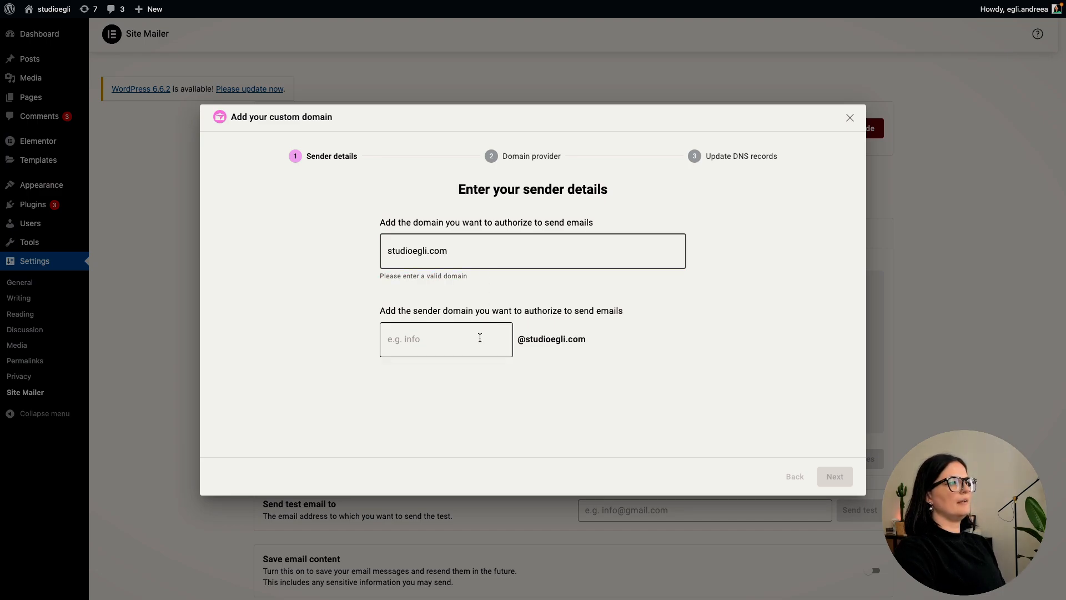
pyautogui.write('conta')
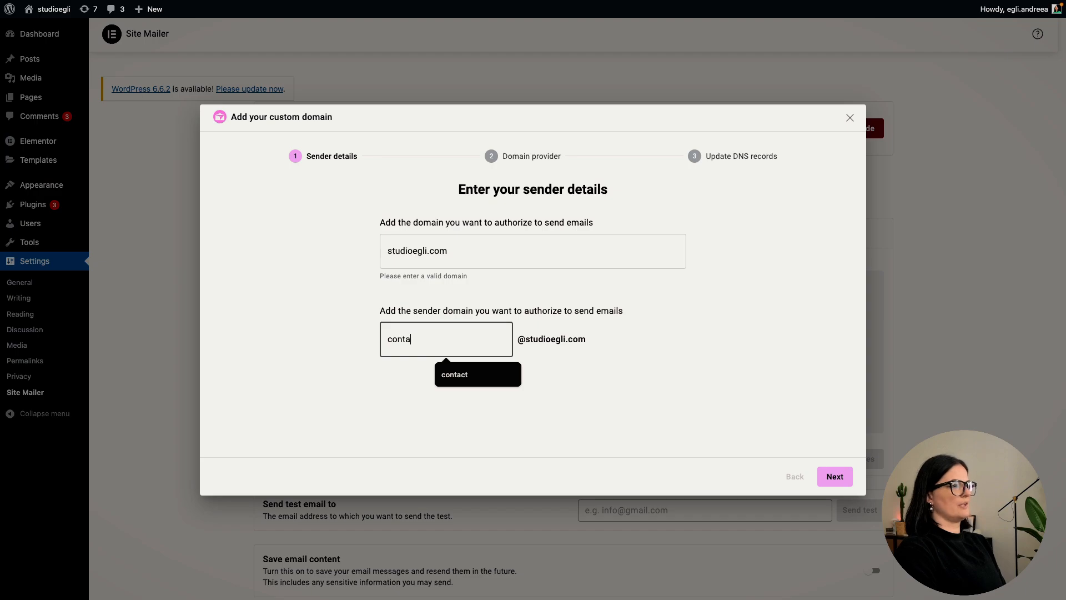
pyautogui.click(453, 373)
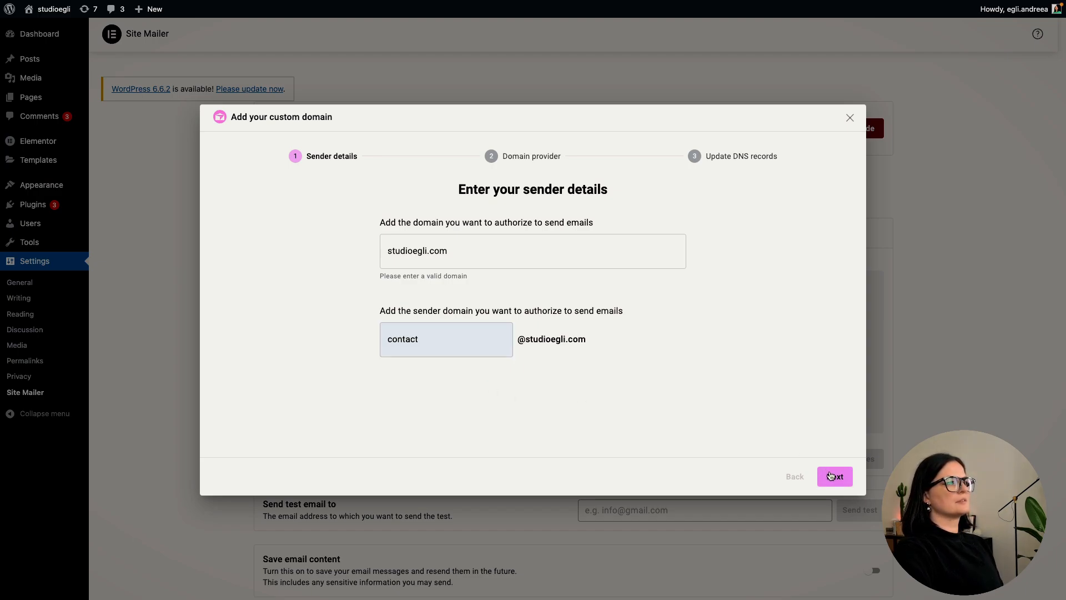
pyautogui.click(834, 476)
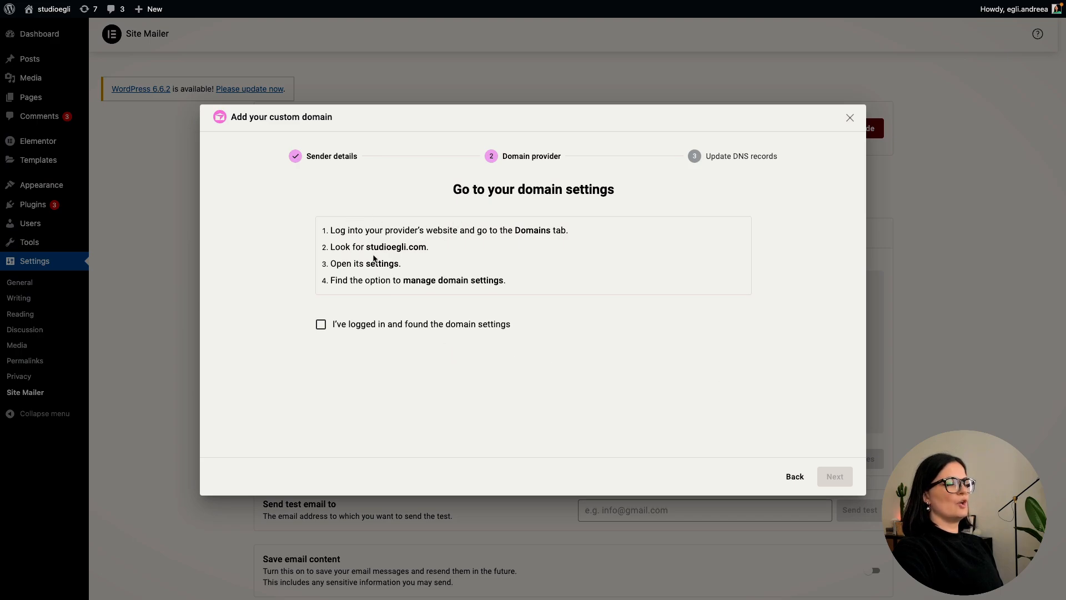
pyautogui.moveTo(430, 267)
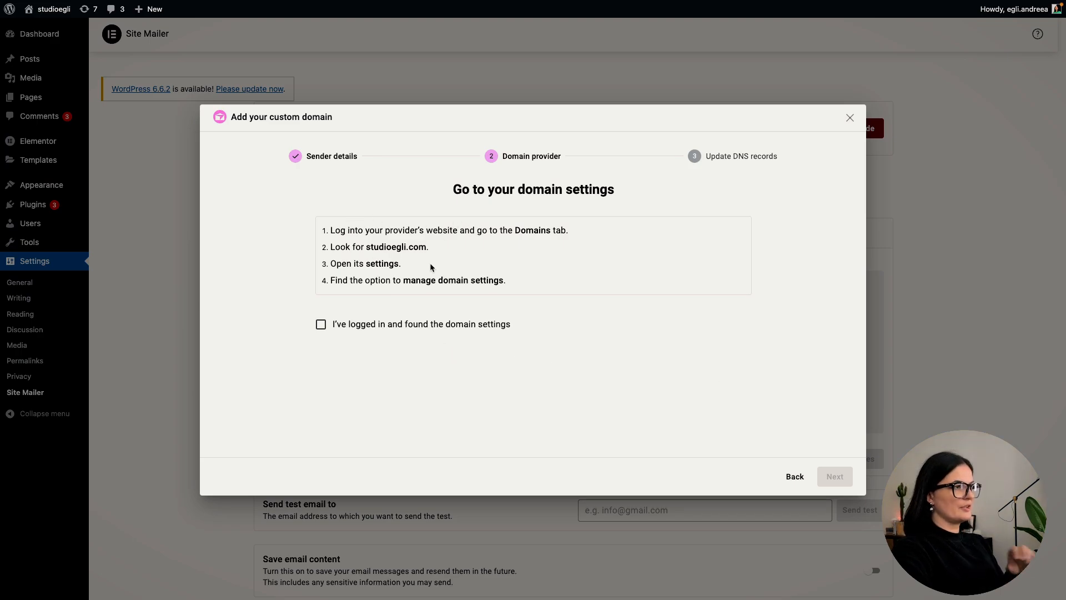
pyautogui.moveTo(386, 273)
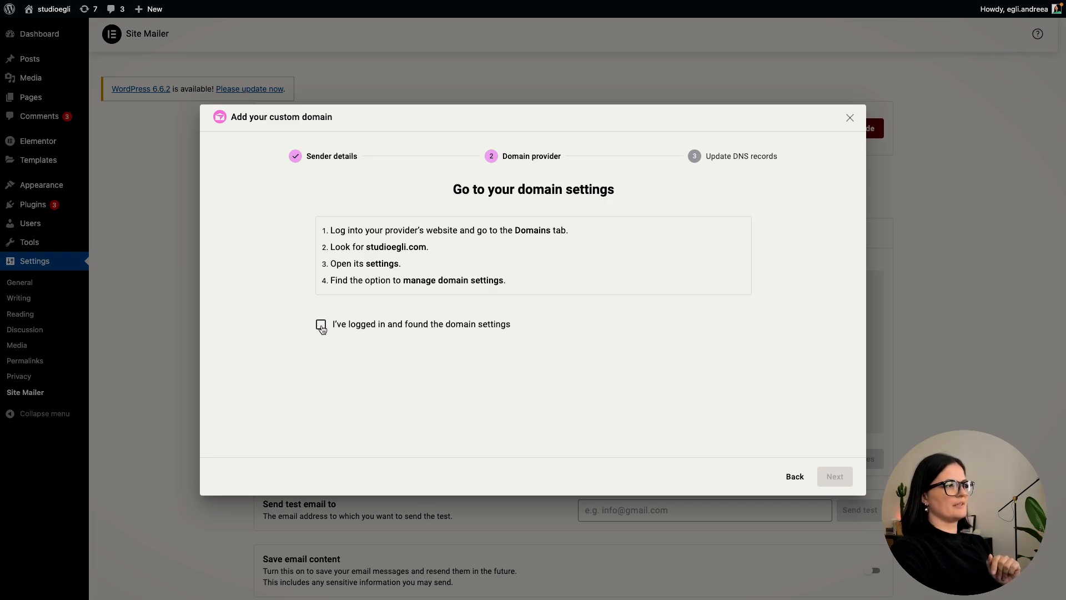
# Step: Confirm the domain settings were found and continue to the DNS records step
pyautogui.click(320, 324)
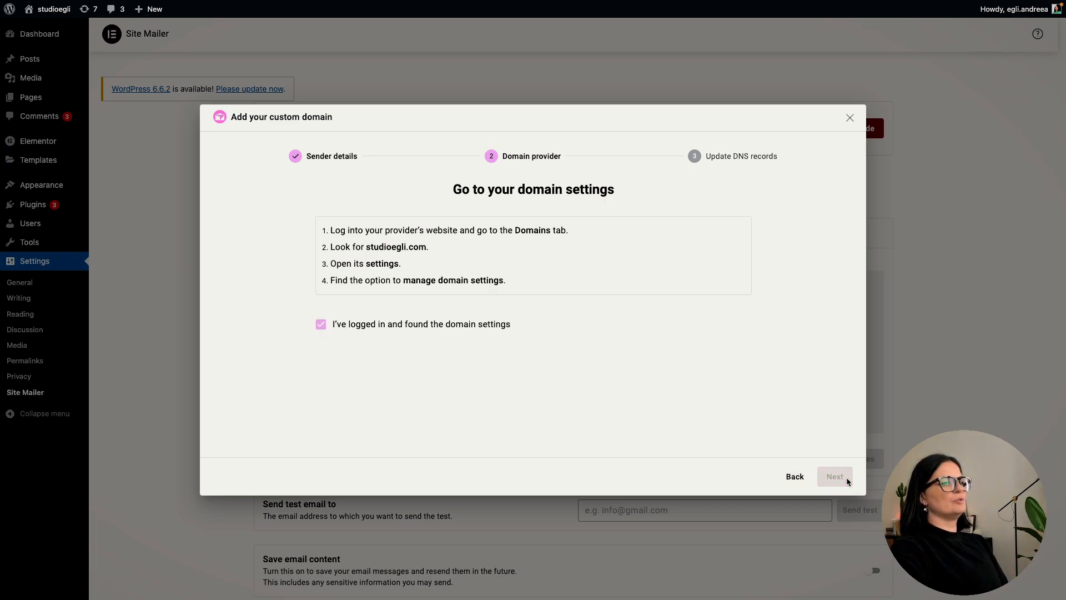
pyautogui.click(833, 476)
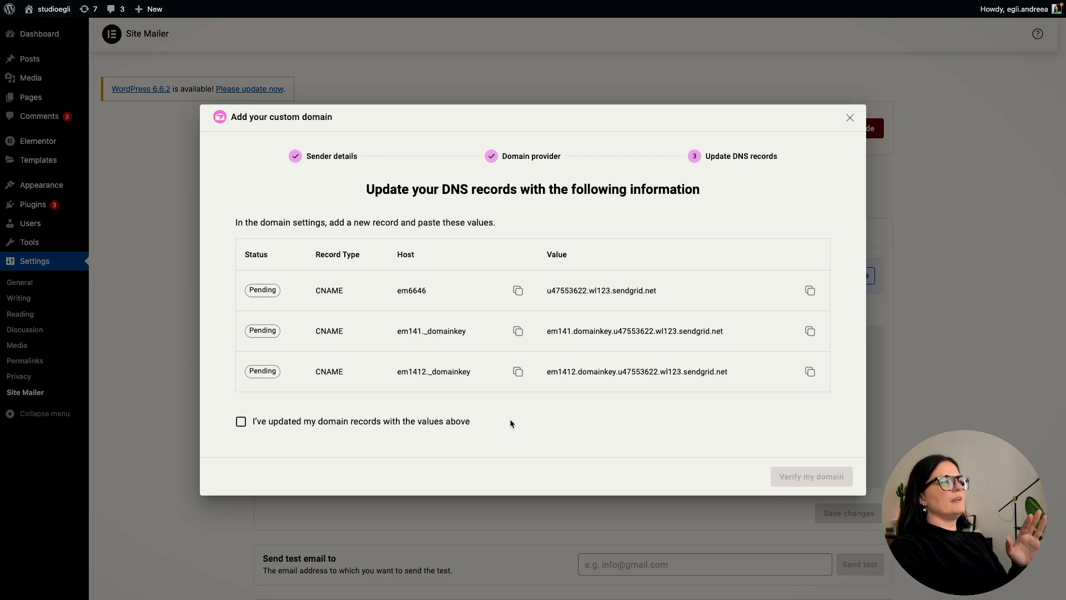
pyautogui.moveTo(366, 364)
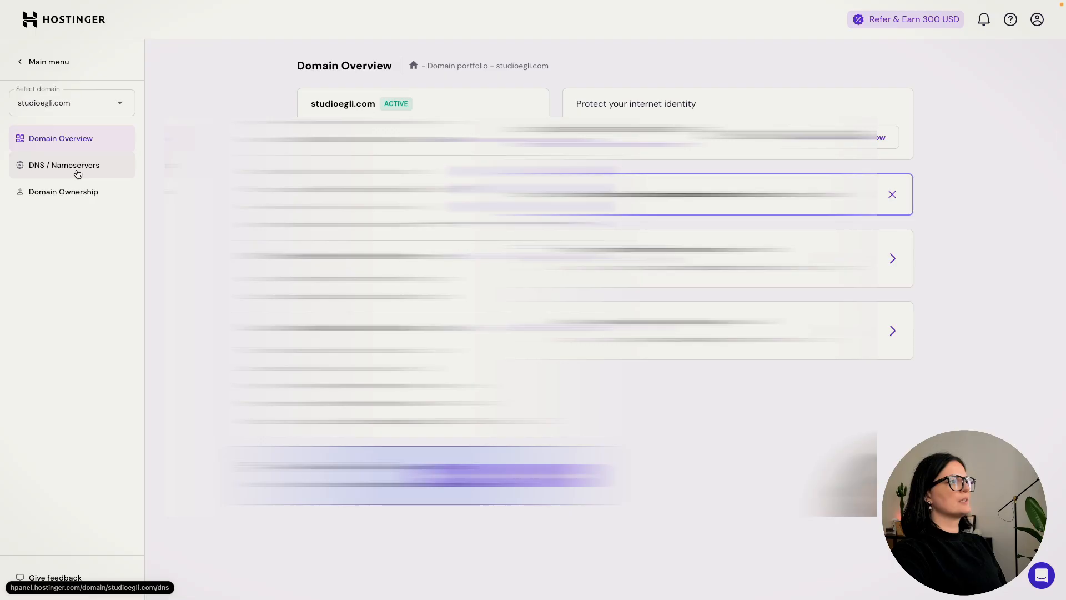
# Step: In studioegli.com DNS records, add CNAME em6646 targeting u47553622.wl123.sendgrid.net
pyautogui.click(63, 164)
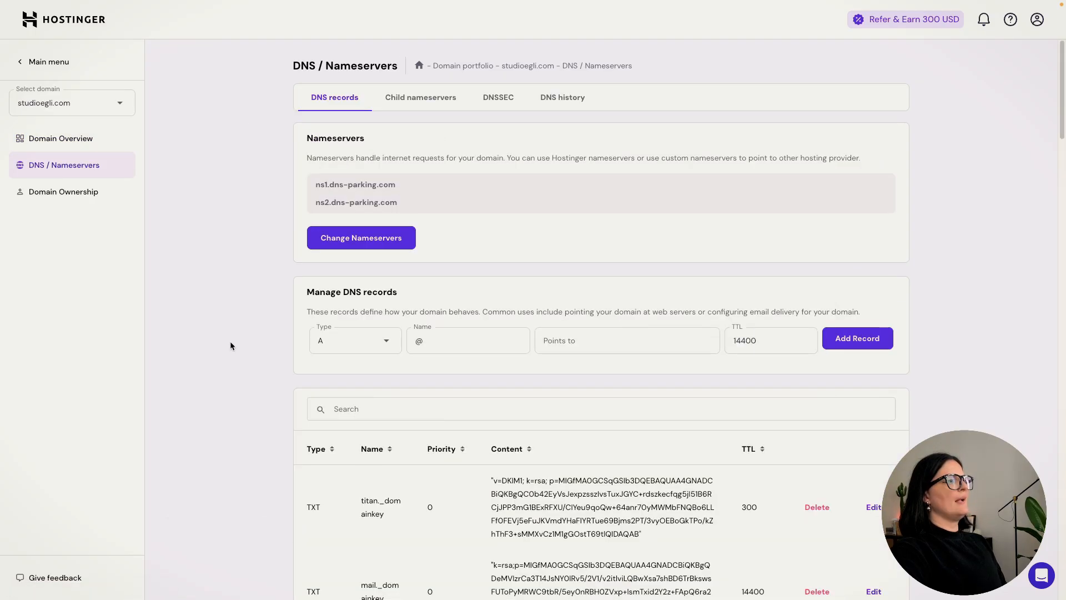
pyautogui.scroll(-3)
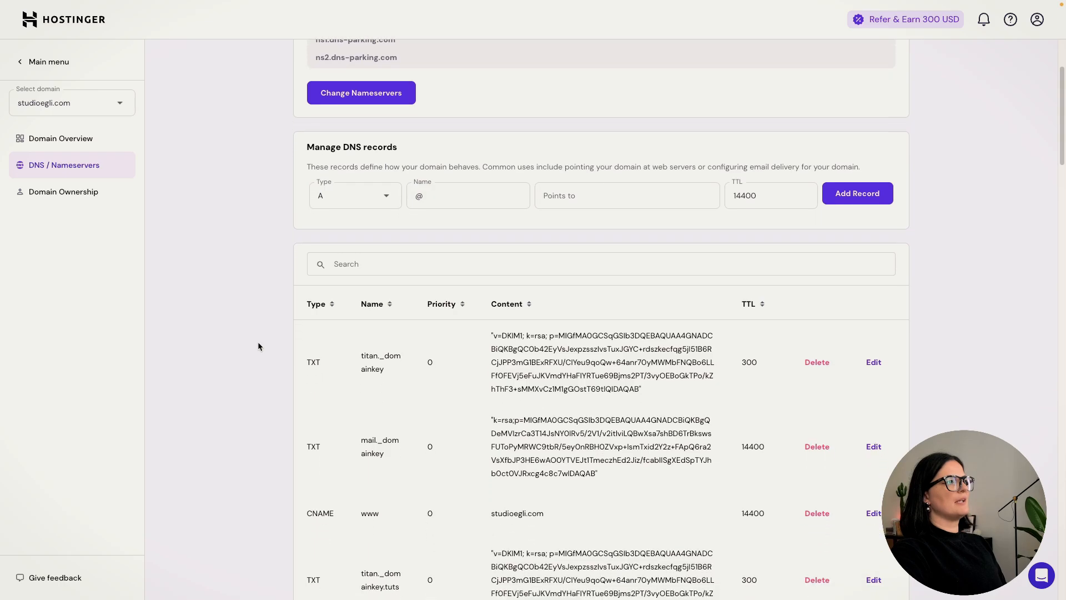
pyautogui.moveTo(384, 197)
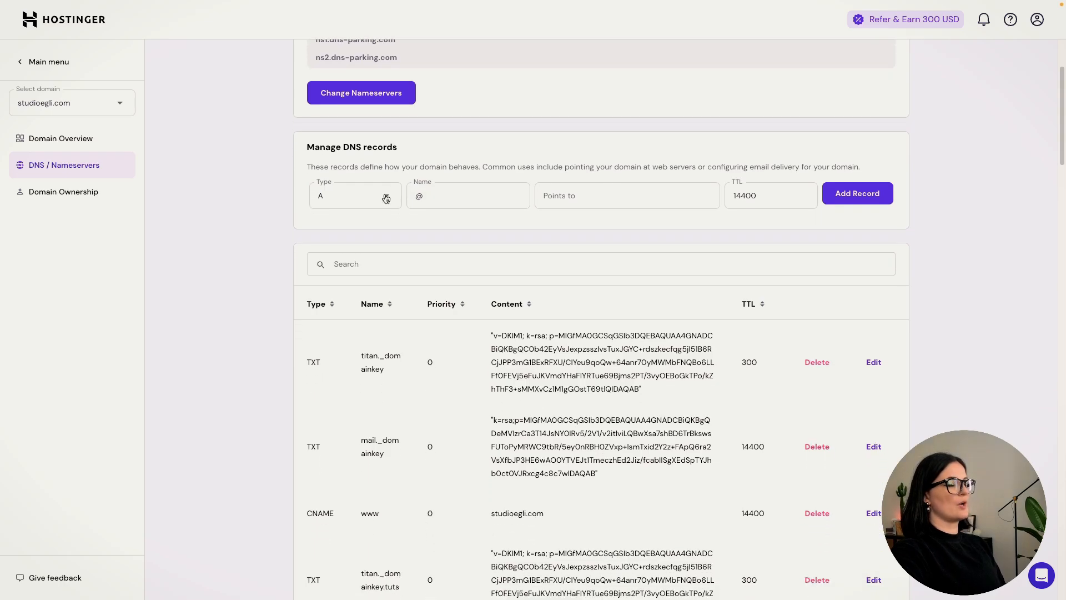
pyautogui.click(354, 196)
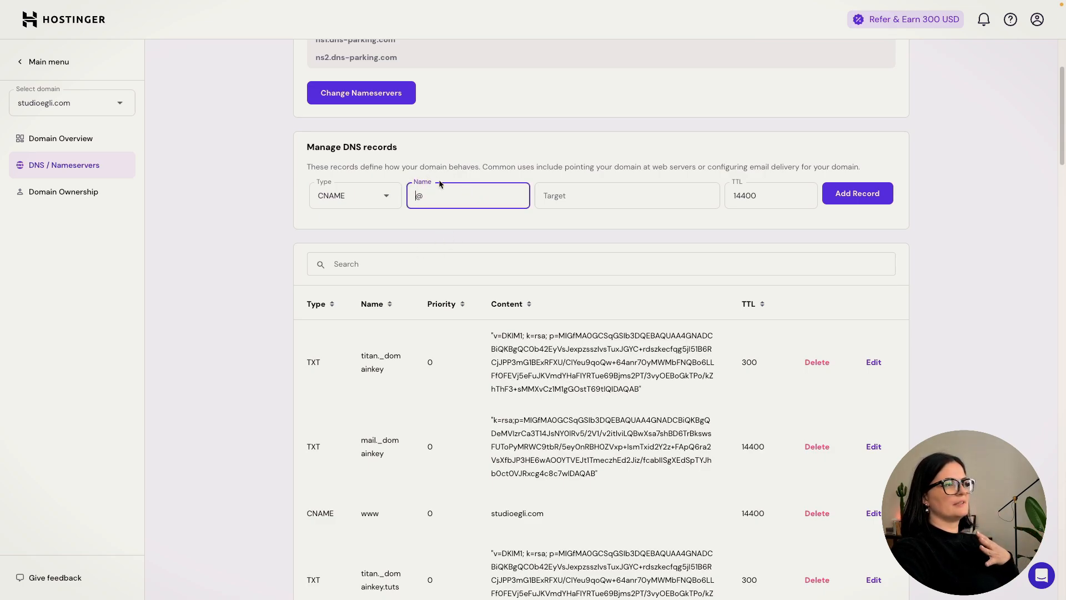
pyautogui.moveTo(393, 209)
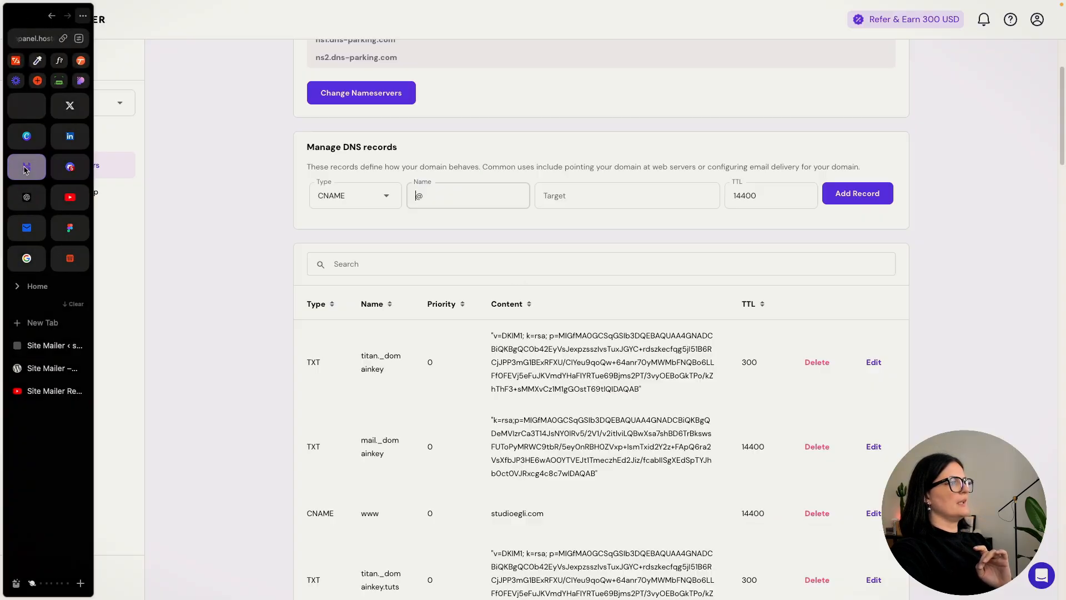
pyautogui.click(468, 196)
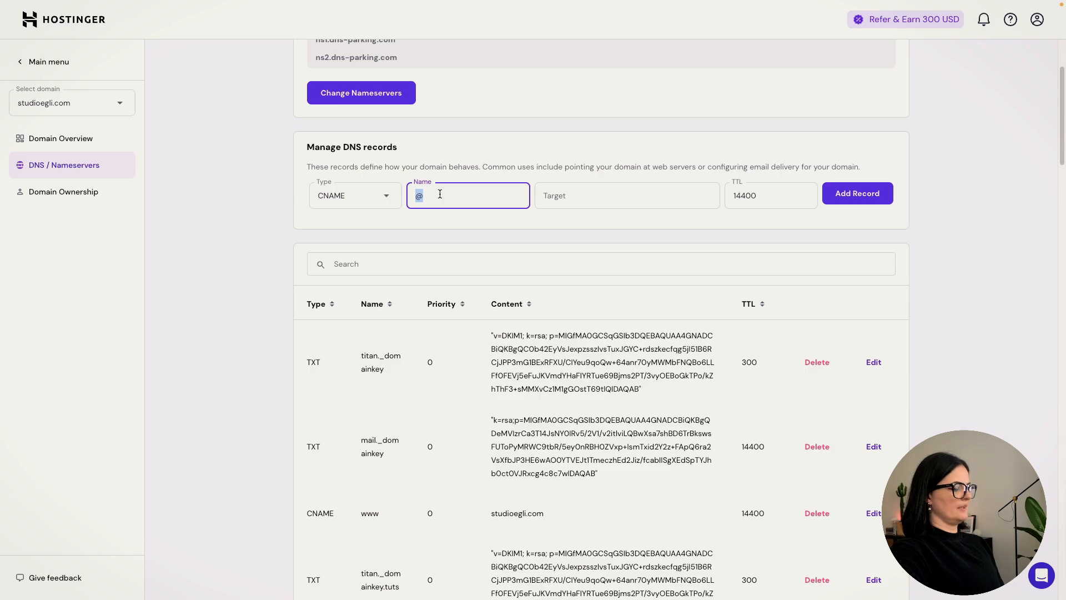
pyautogui.write('em6646')
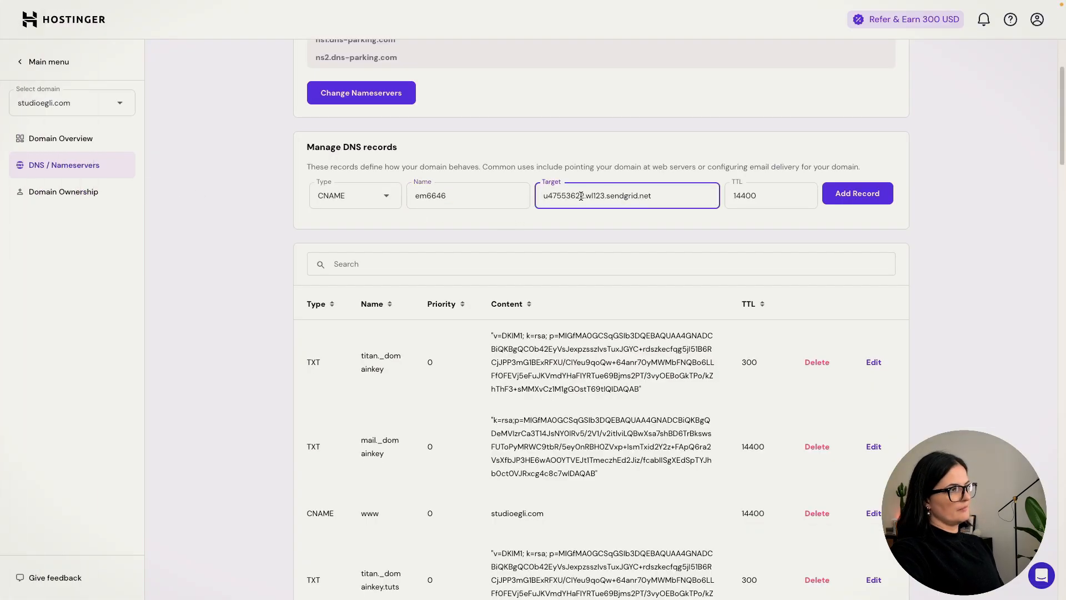
pyautogui.click(857, 193)
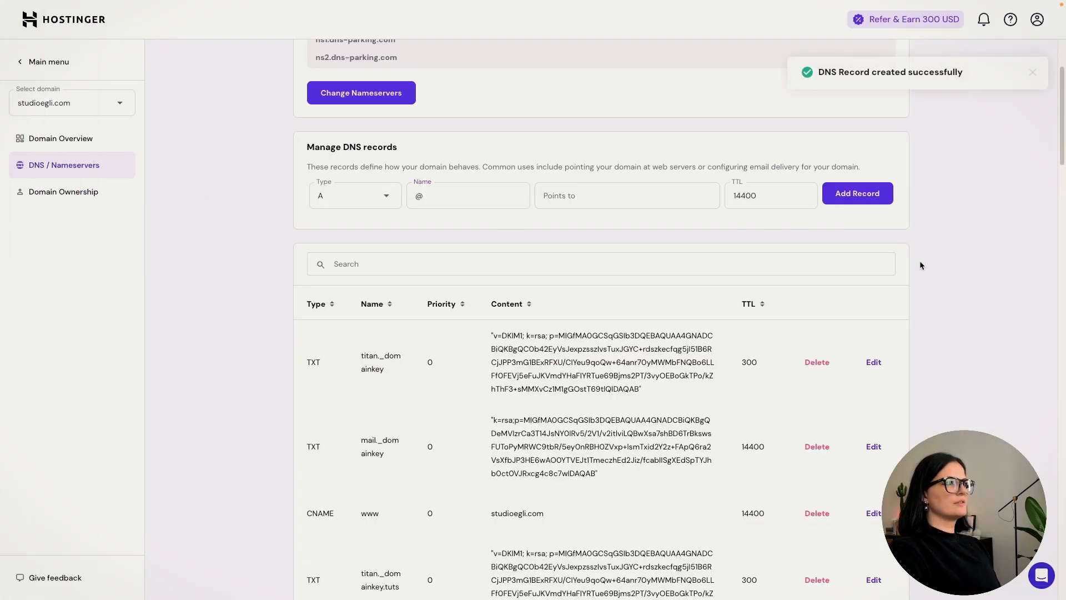
# Step: Add the remaining CNAME records, including em1412._domainkey, with their SendGrid targets
pyautogui.click(354, 196)
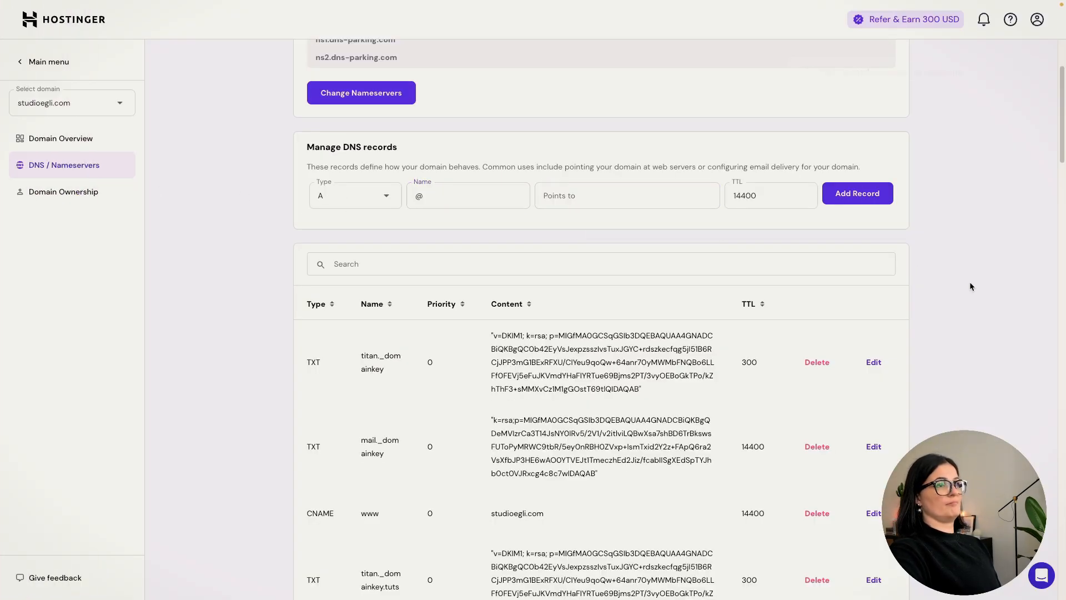
pyautogui.click(856, 193)
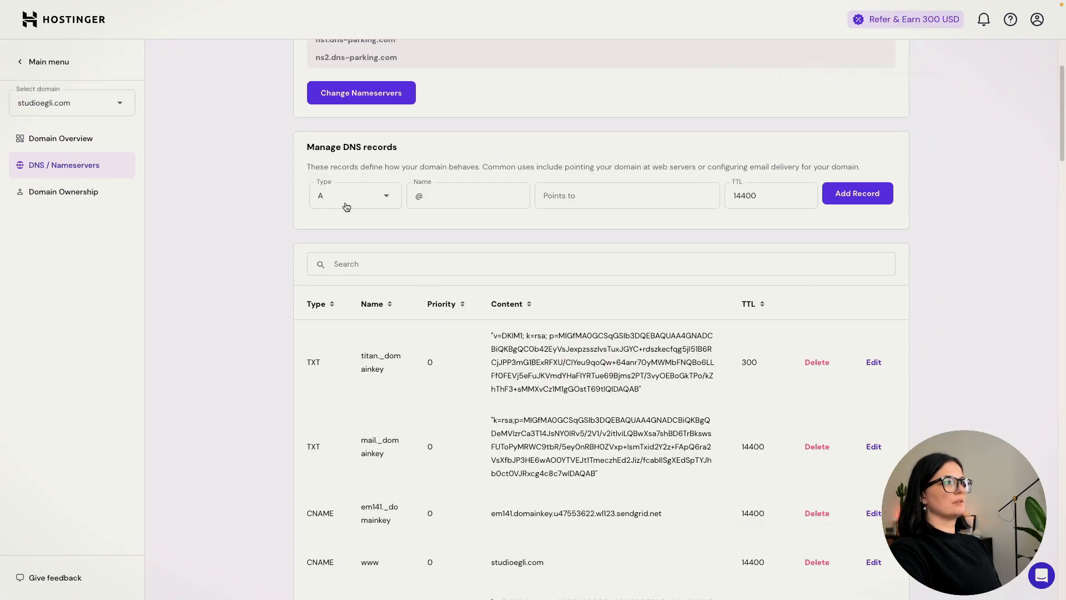
pyautogui.click(354, 195)
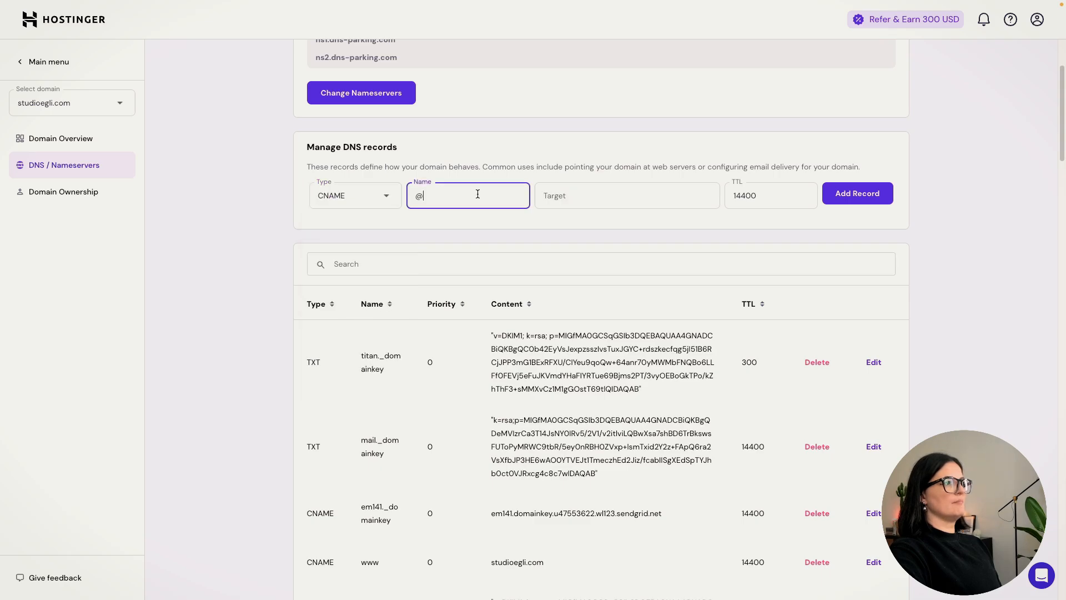
pyautogui.write('em1412._domainkey')
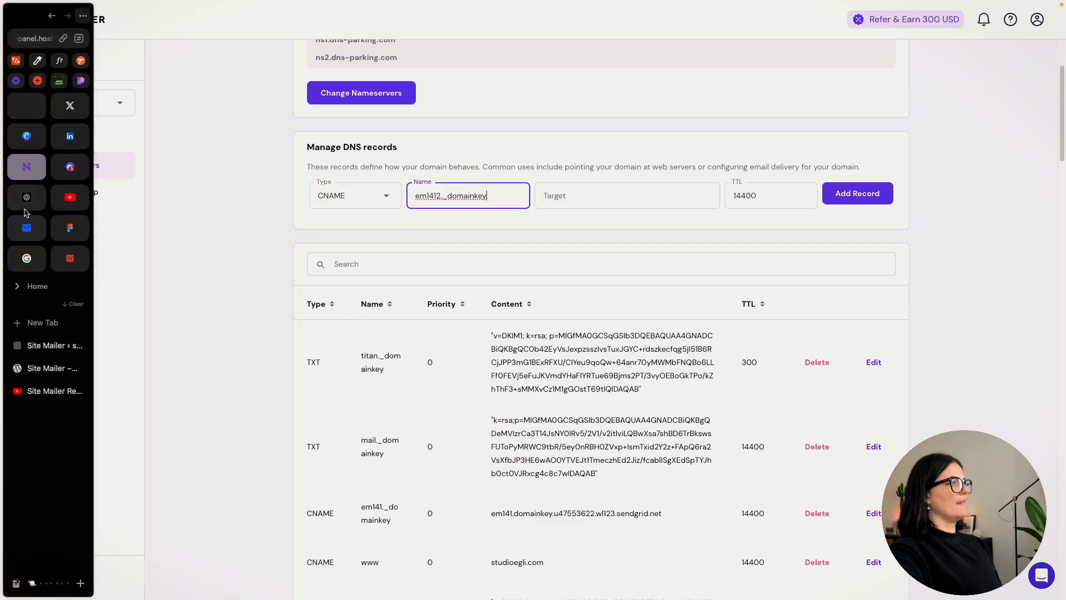
pyautogui.click(809, 371)
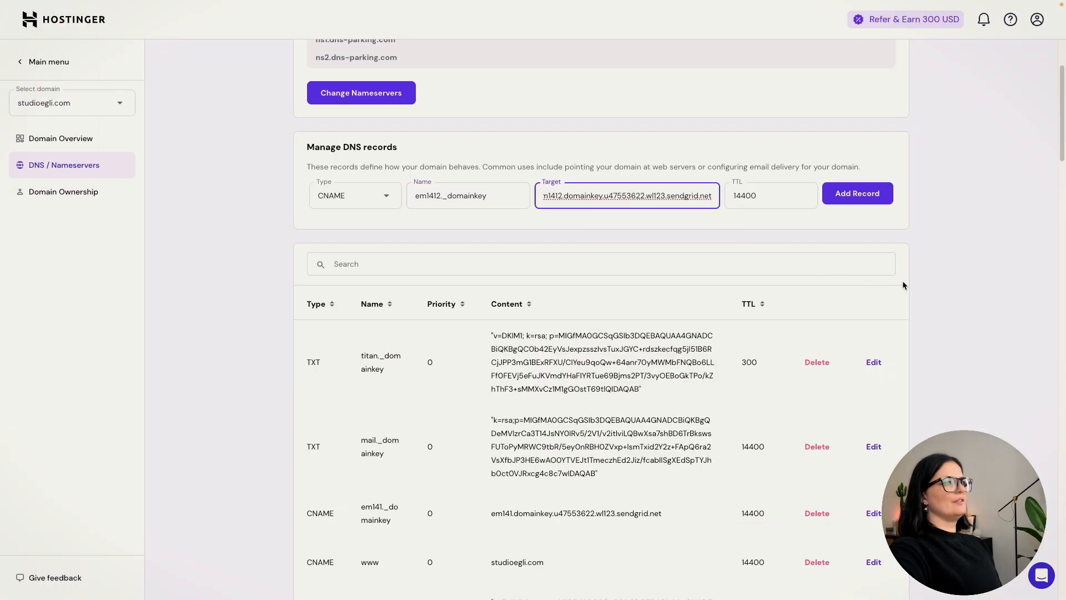
pyautogui.click(857, 193)
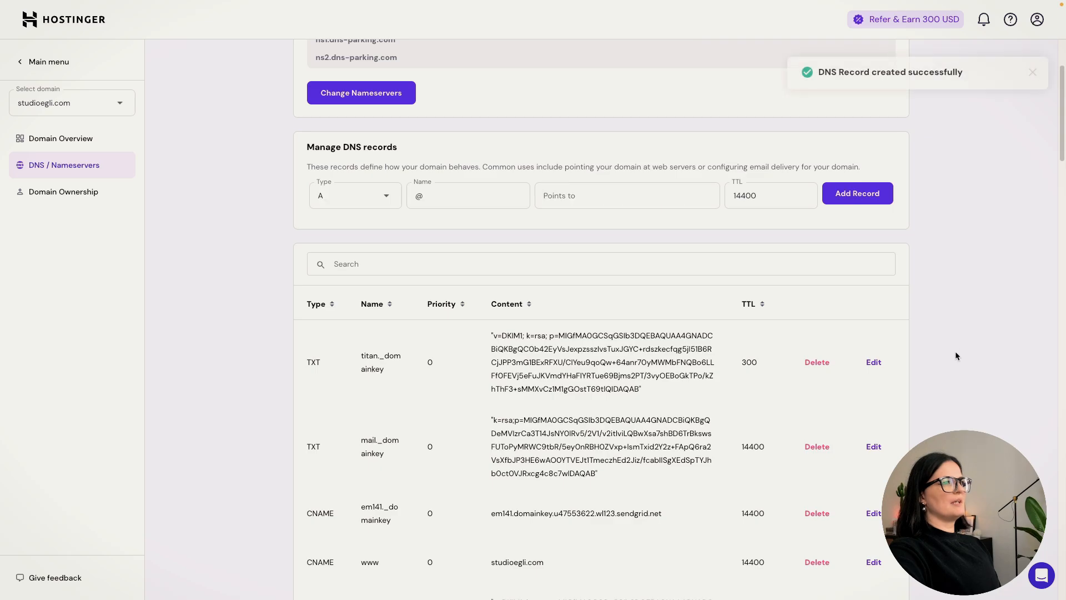
pyautogui.scroll(-3)
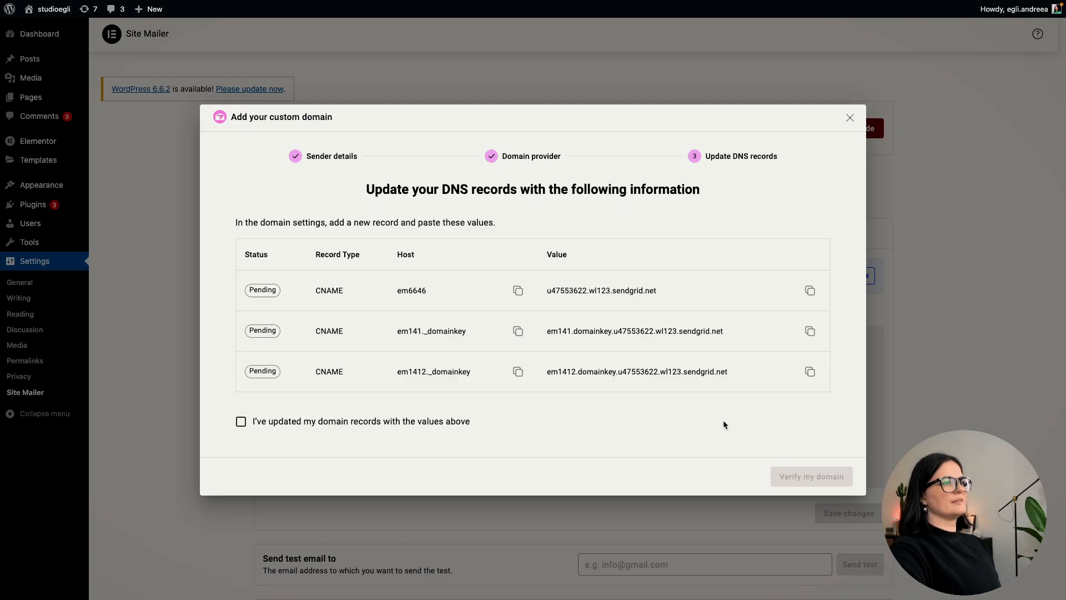
# Step: Confirm the DNS records are updated and verify studioegli.com until all three CNAMEs pass
pyautogui.click(241, 421)
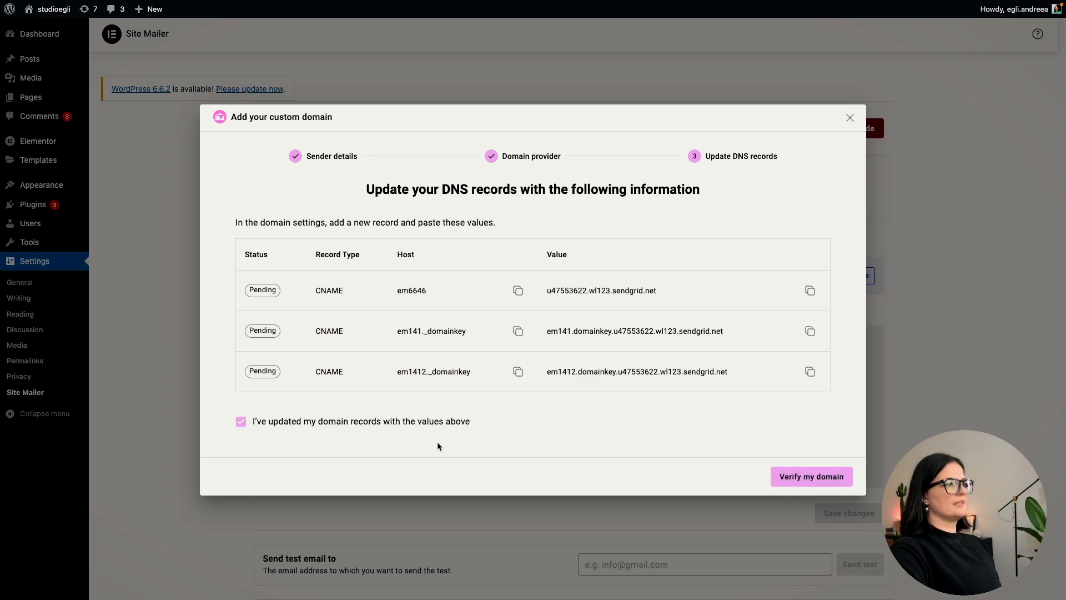
pyautogui.moveTo(709, 472)
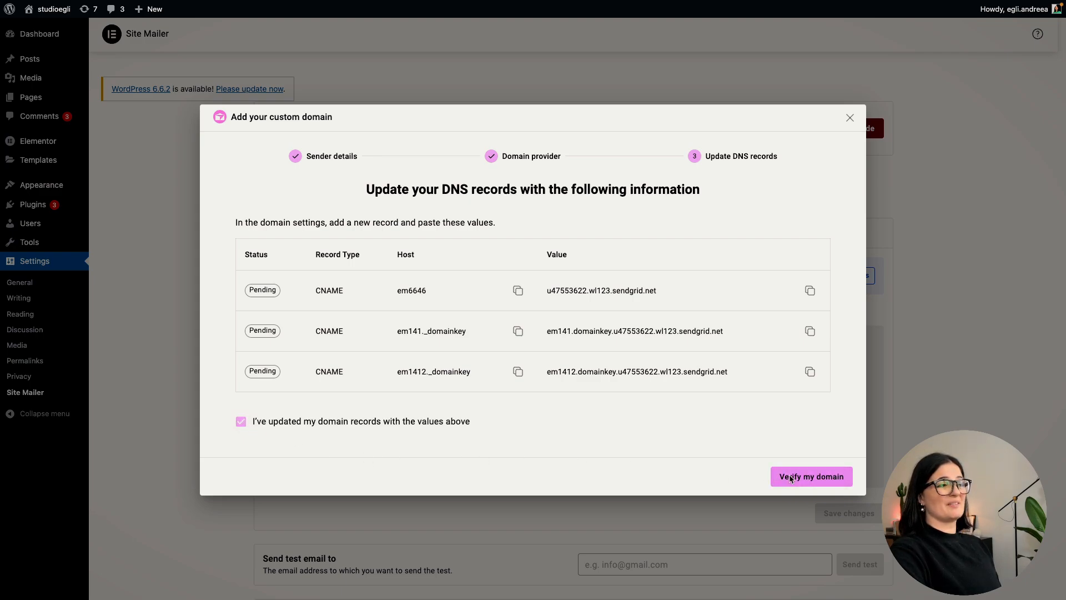
pyautogui.click(811, 476)
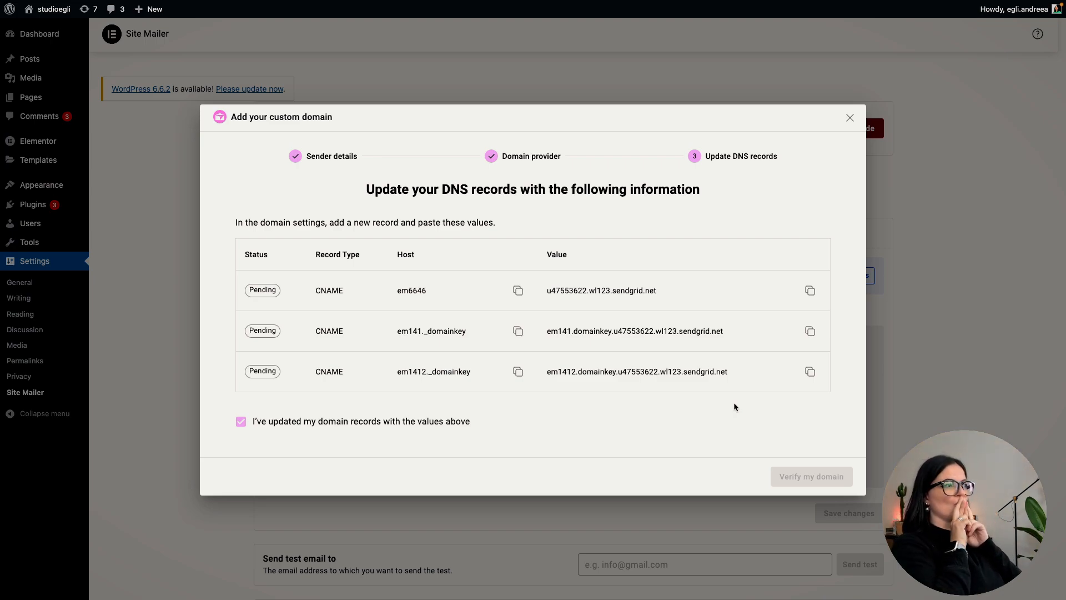
pyautogui.click(811, 476)
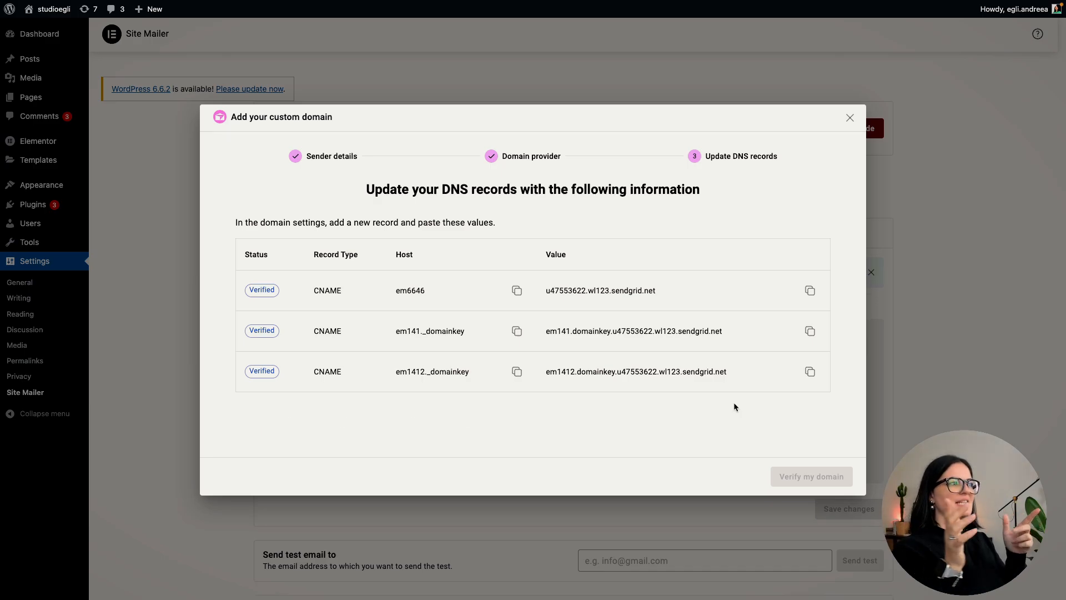
pyautogui.click(810, 476)
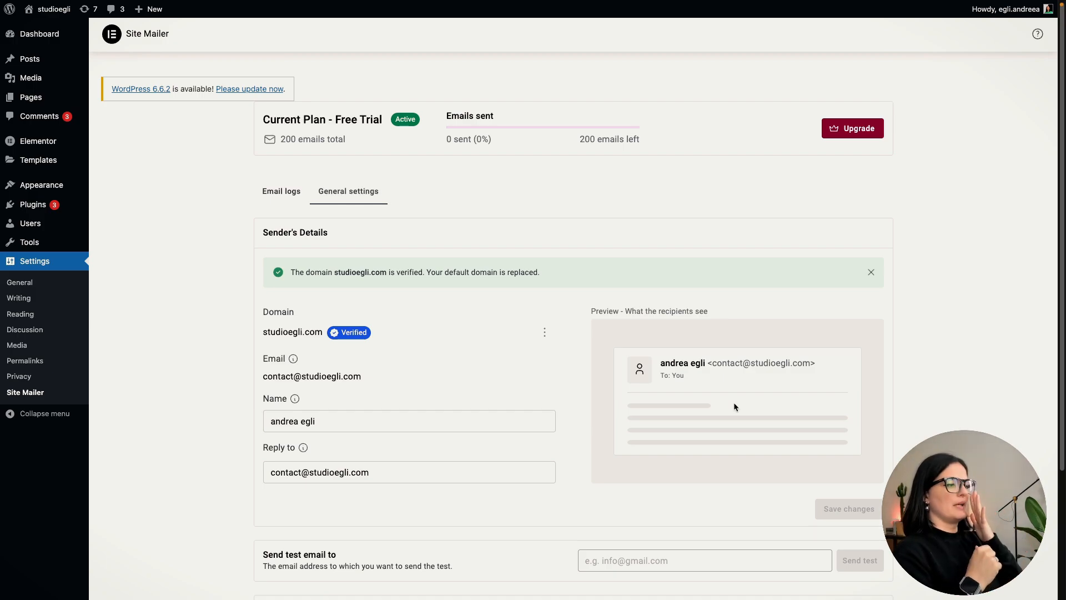
pyautogui.moveTo(973, 389)
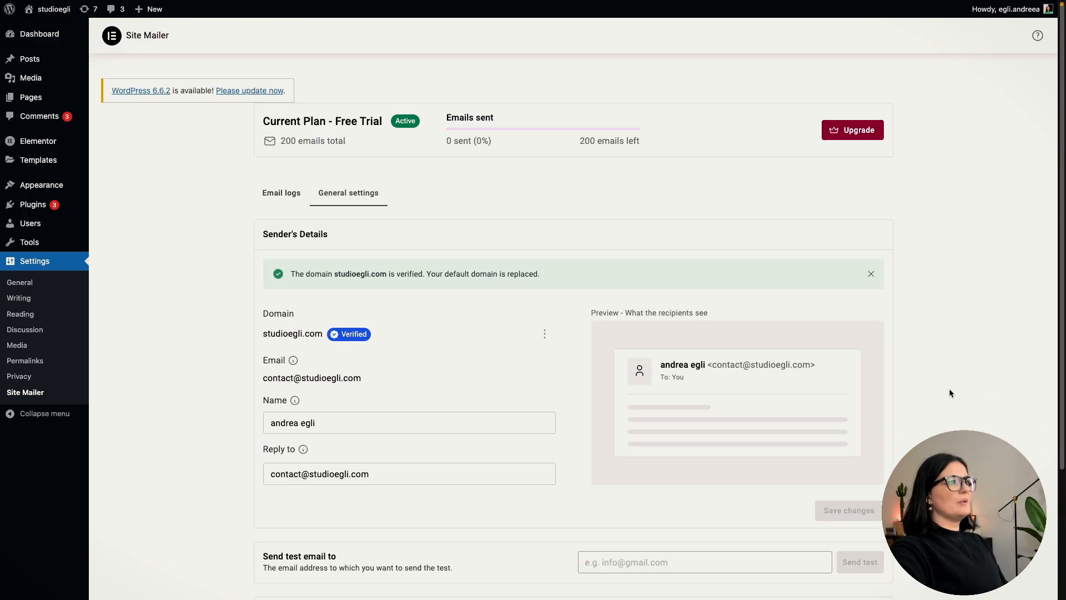
pyautogui.scroll(-3)
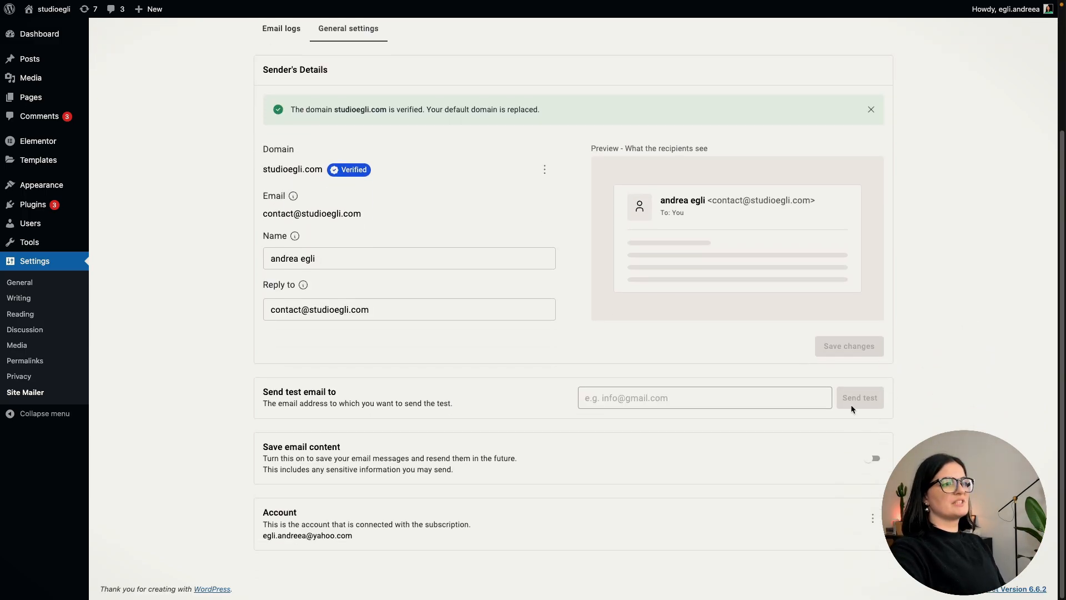
pyautogui.click(704, 402)
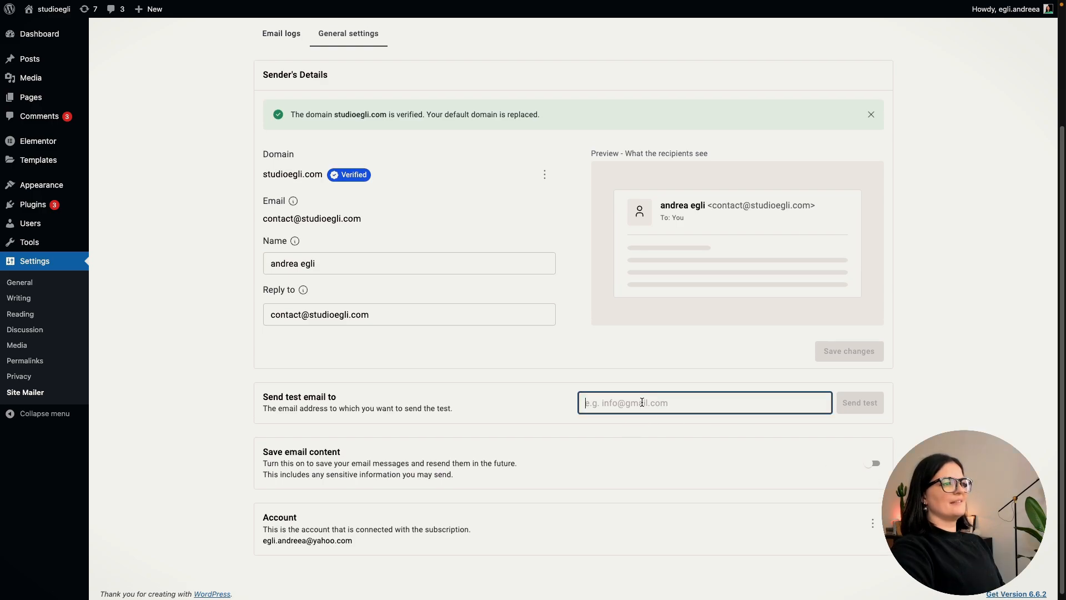
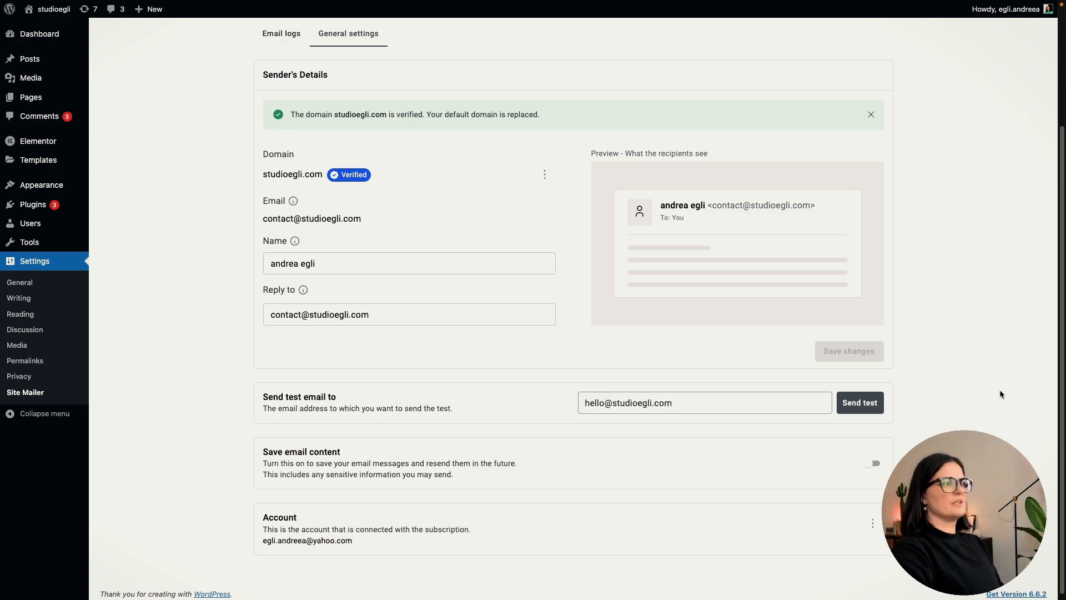
pyautogui.click(409, 315)
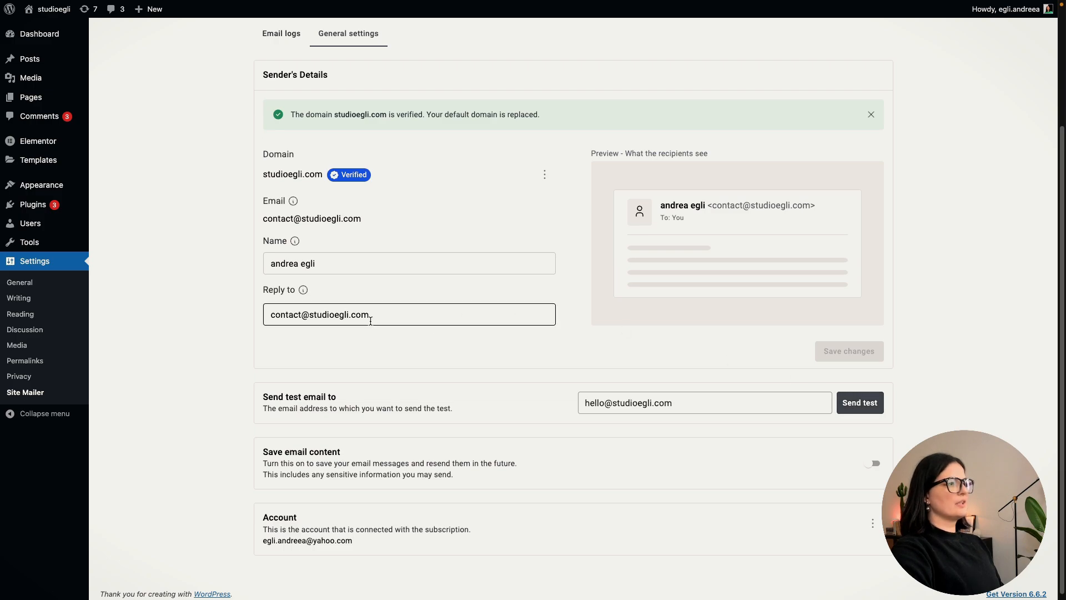
pyautogui.tripleClick(318, 314)
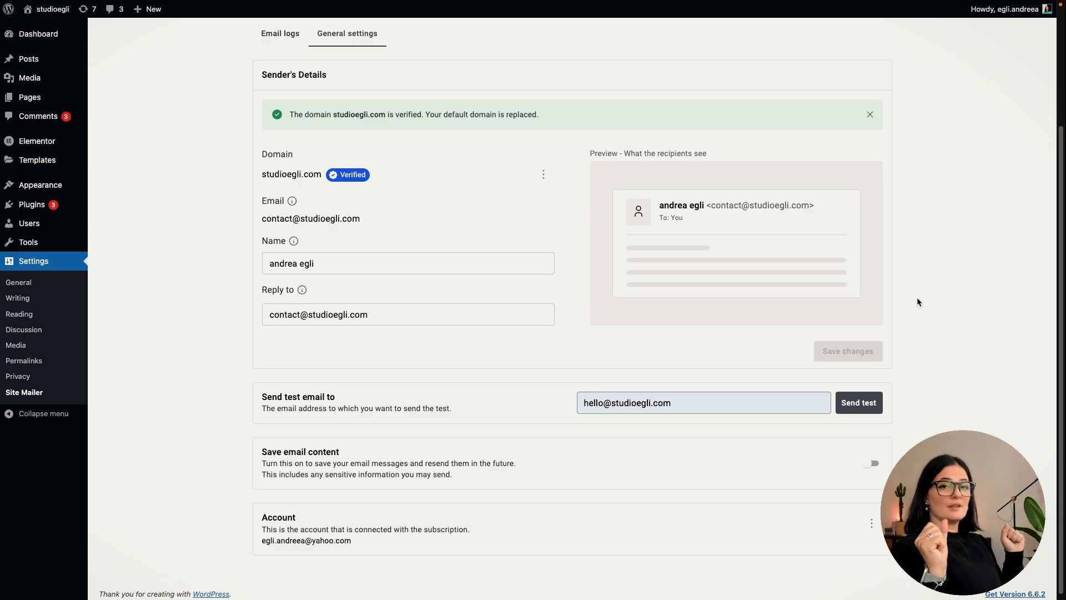
pyautogui.moveTo(134, 160)
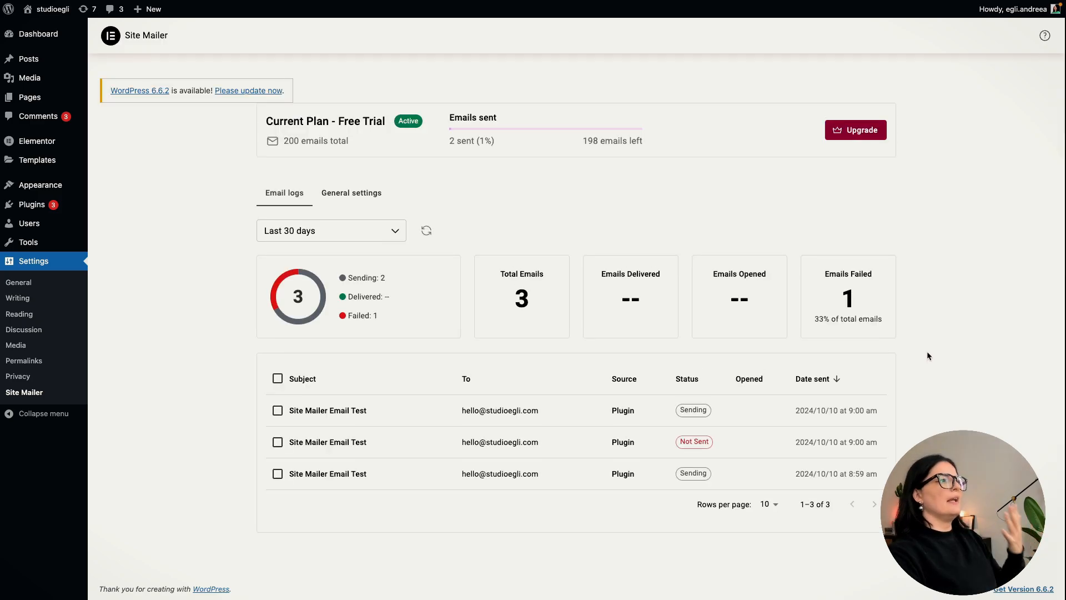
pyautogui.moveTo(426, 233)
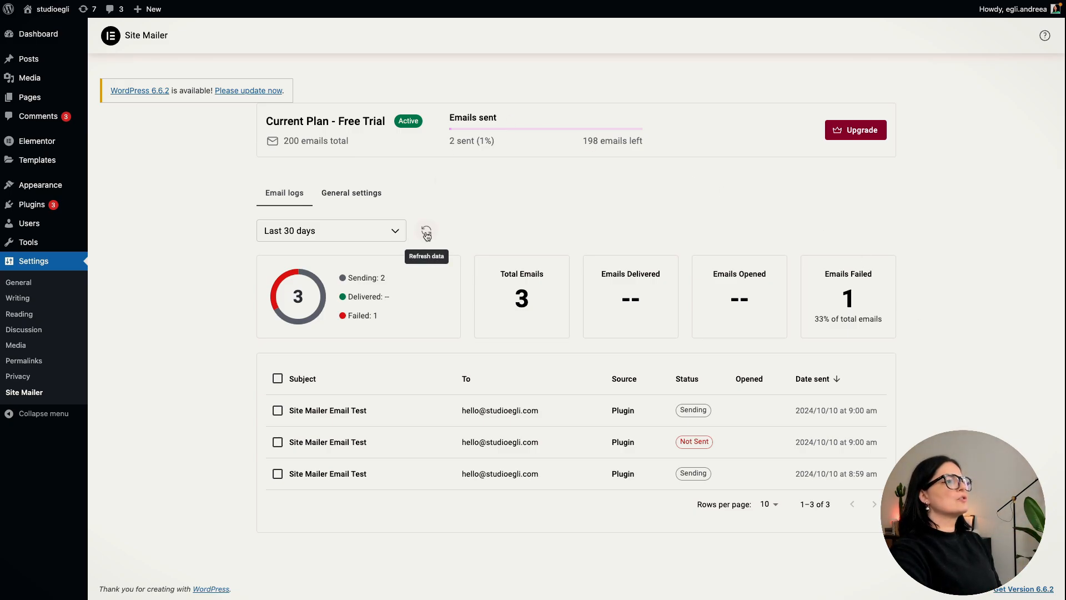
pyautogui.click(427, 230)
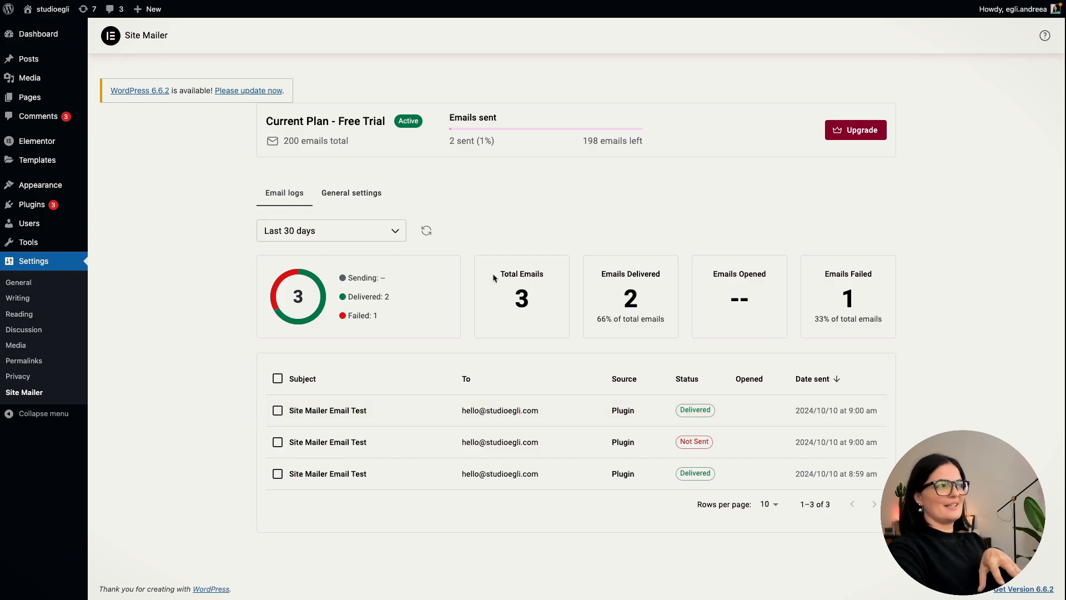
pyautogui.moveTo(427, 231)
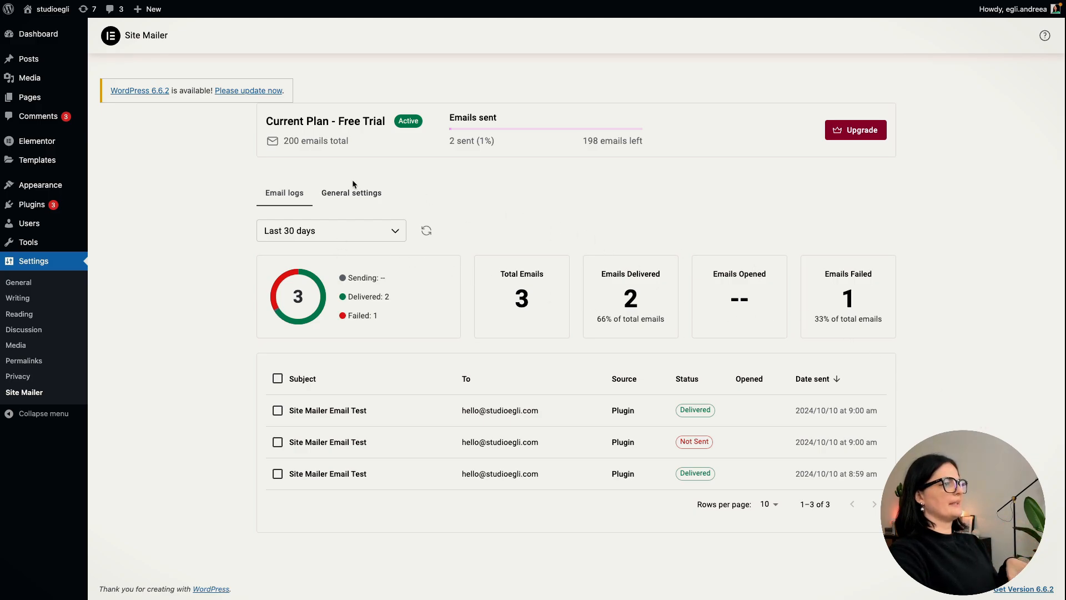
pyautogui.click(351, 193)
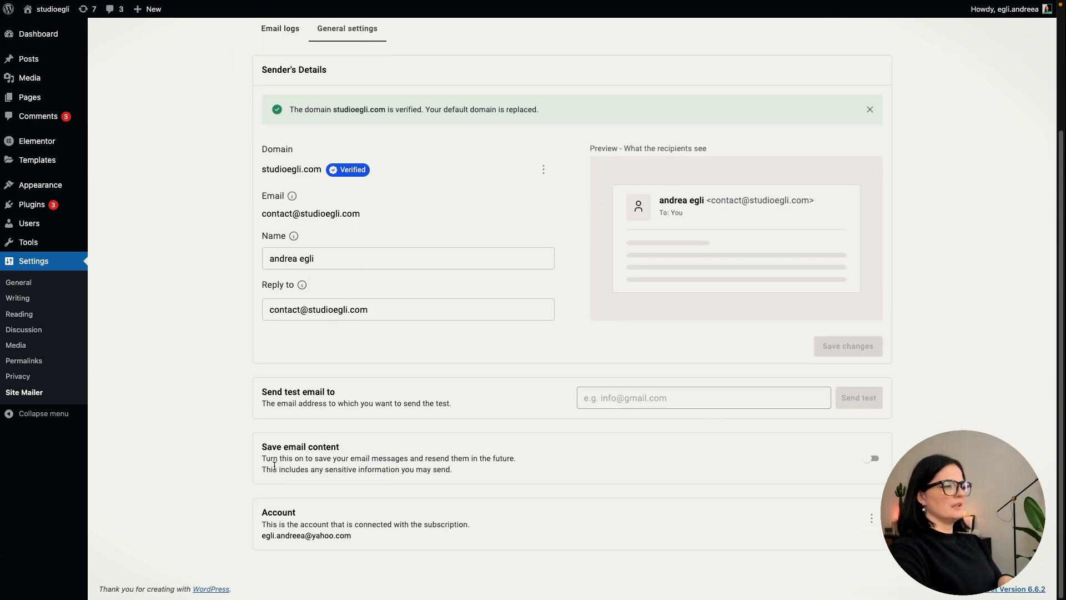
pyautogui.moveTo(263, 458); pyautogui.dragTo(452, 469)
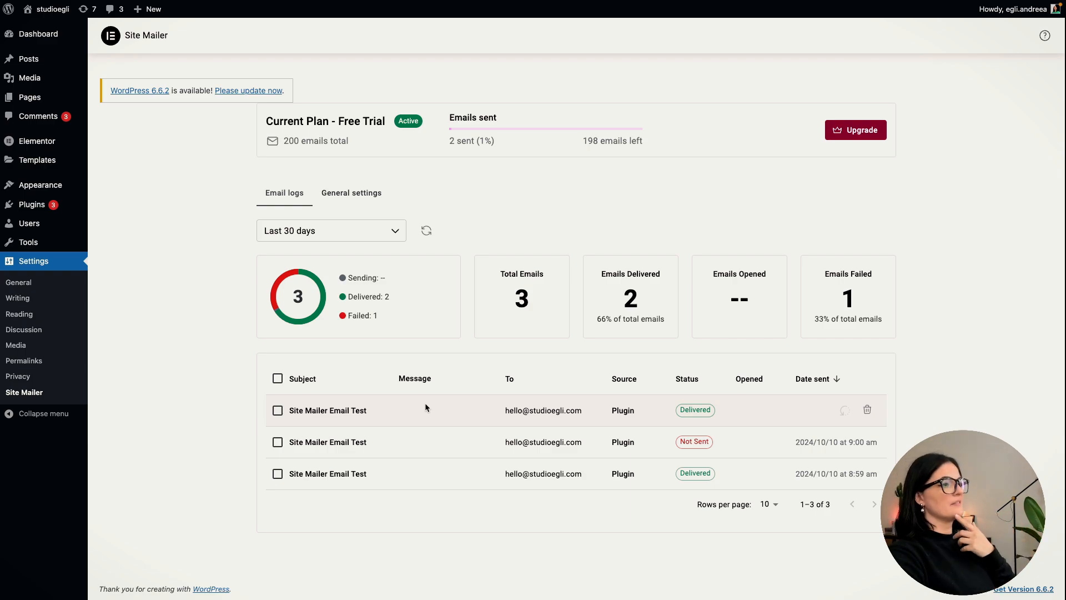
pyautogui.click(351, 194)
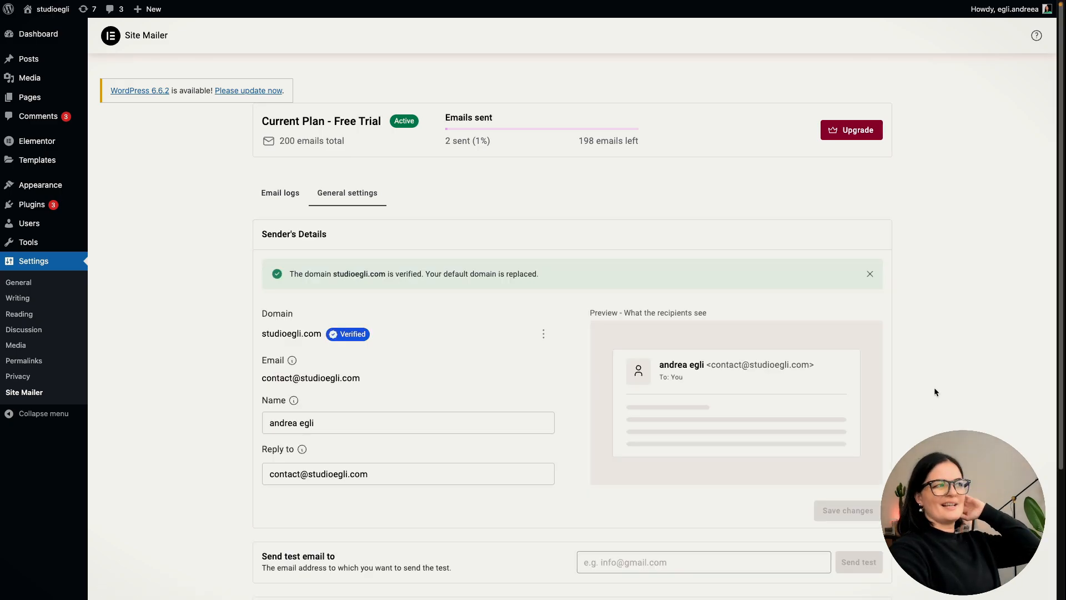